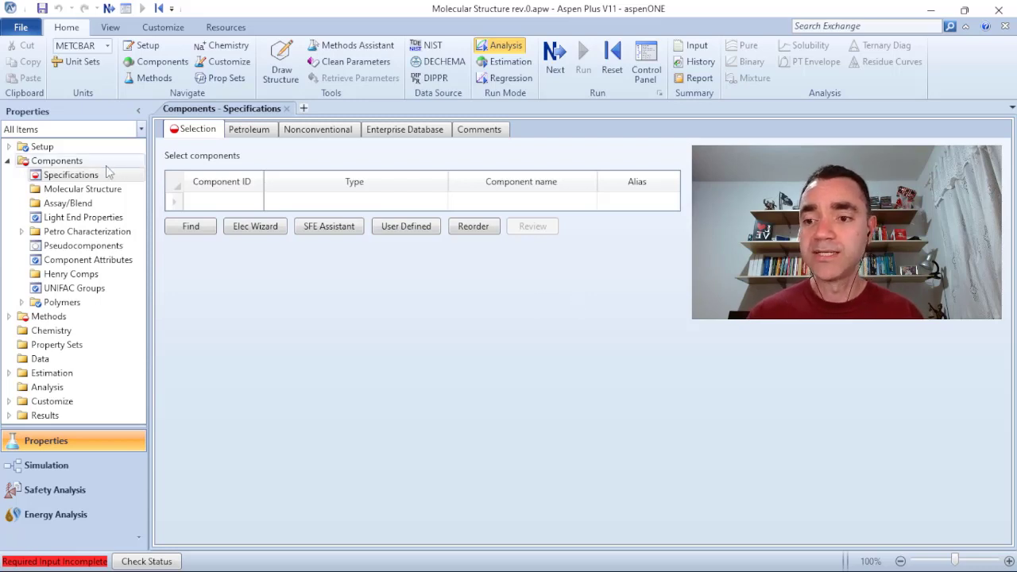
{"action": "mouse_move", "coordinate": [94, 170]}
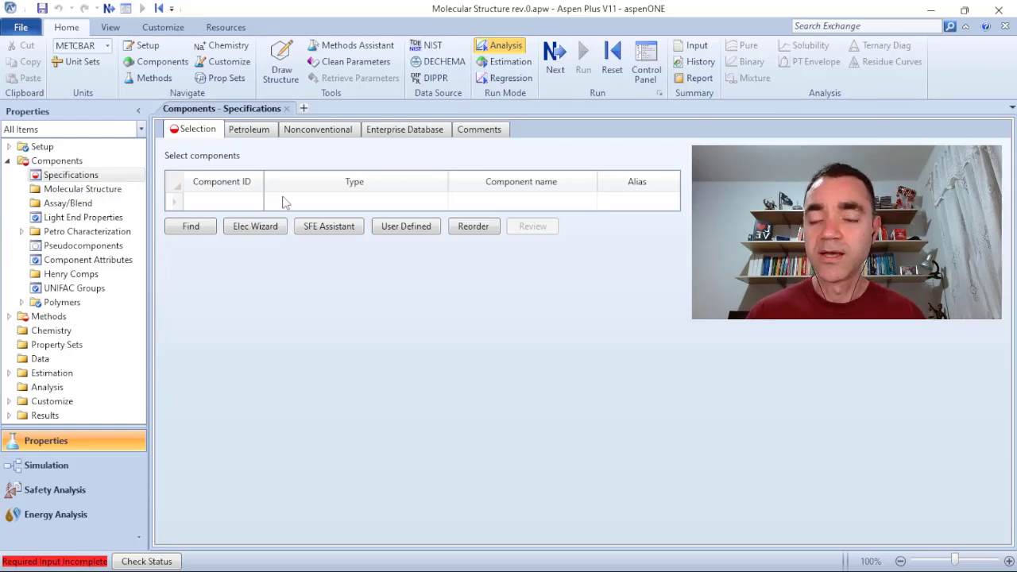
{"action": "mouse_move", "coordinate": [159, 239]}
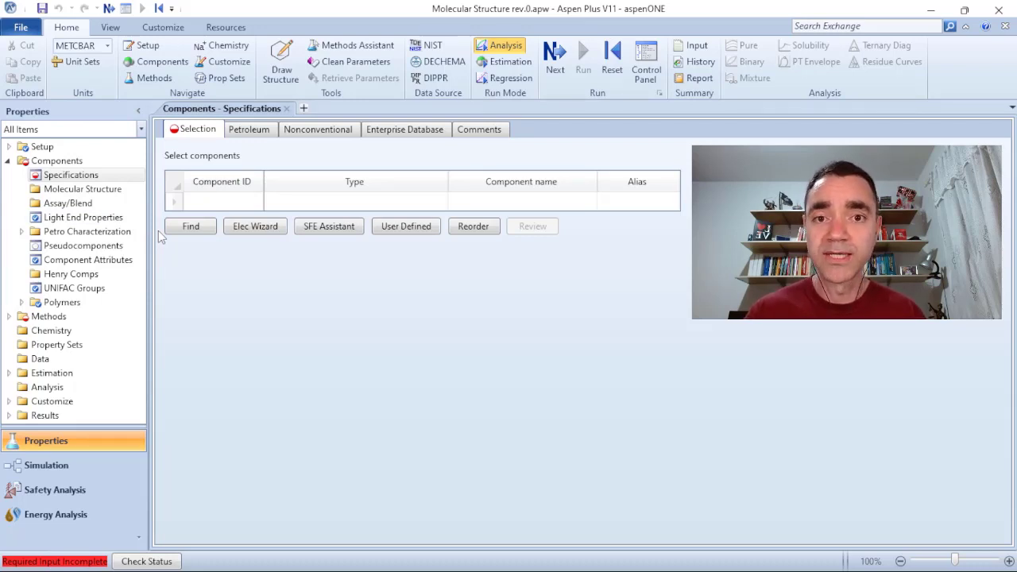
{"action": "mouse_move", "coordinate": [91, 245]}
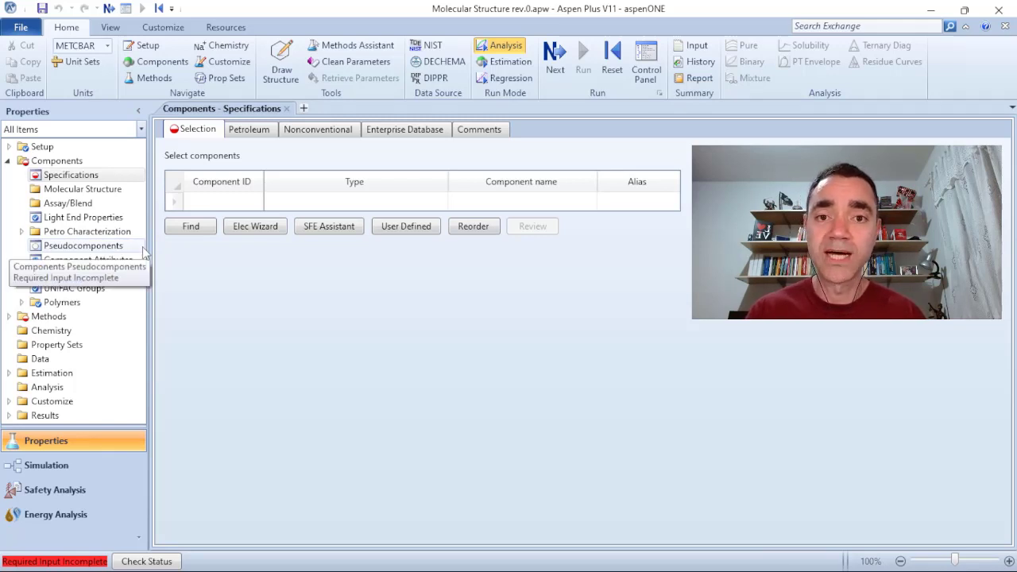
{"action": "mouse_move", "coordinate": [116, 203]}
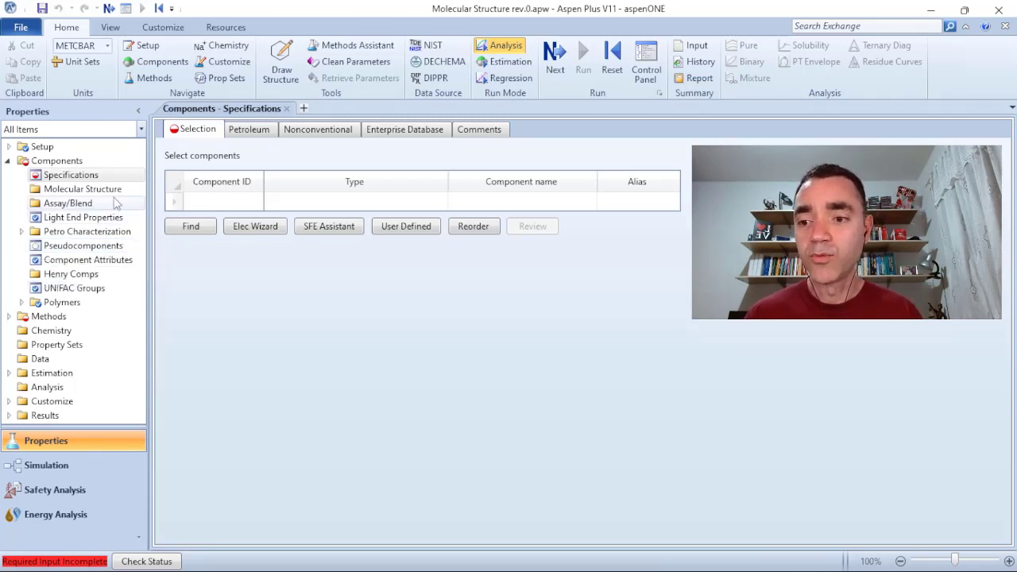
{"action": "mouse_move", "coordinate": [77, 188]}
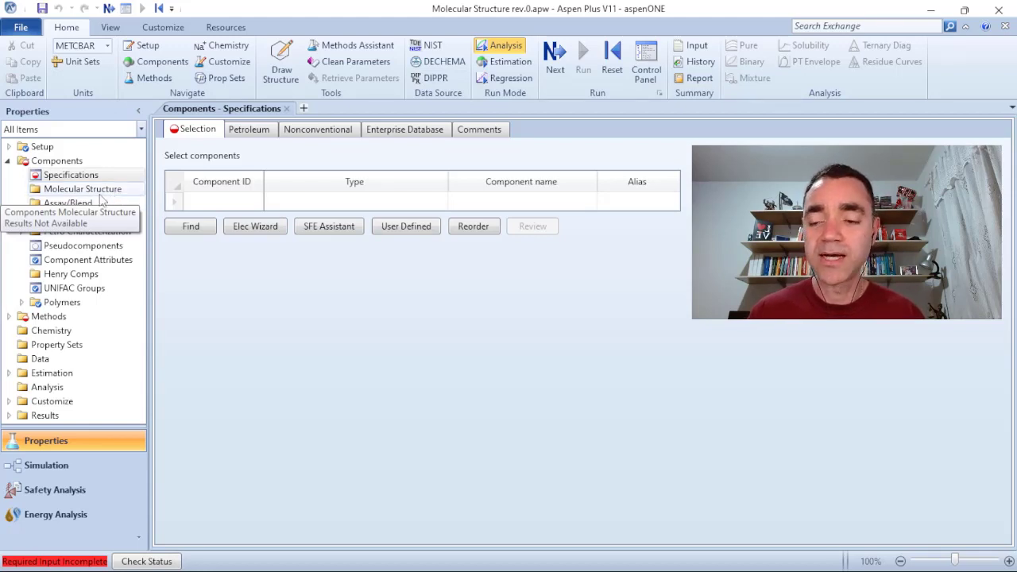
{"action": "mouse_move", "coordinate": [72, 174]}
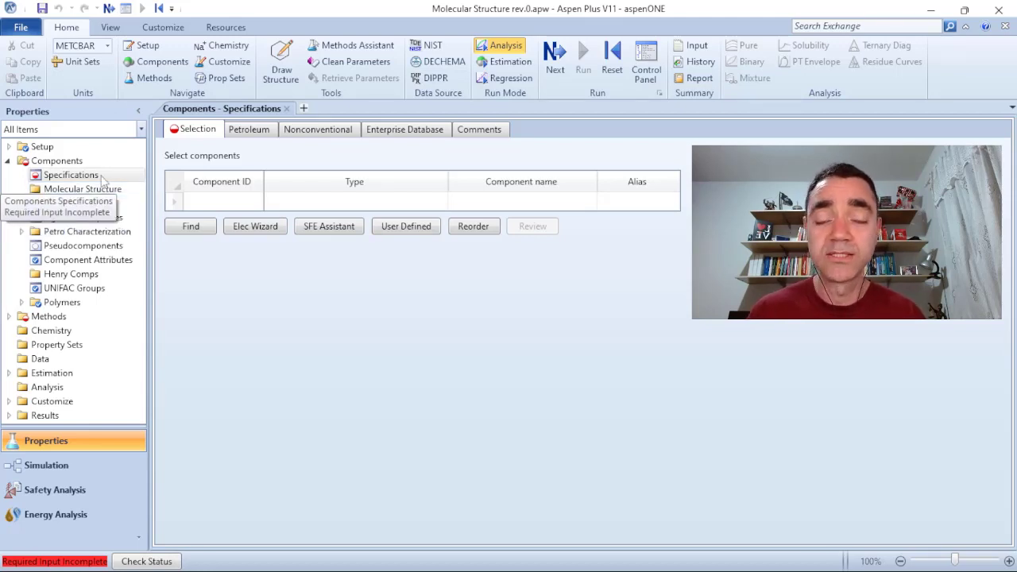
Step: Enter TEST as a new component ID in the first row of the component list
{"action": "left_click", "coordinate": [222, 191]}
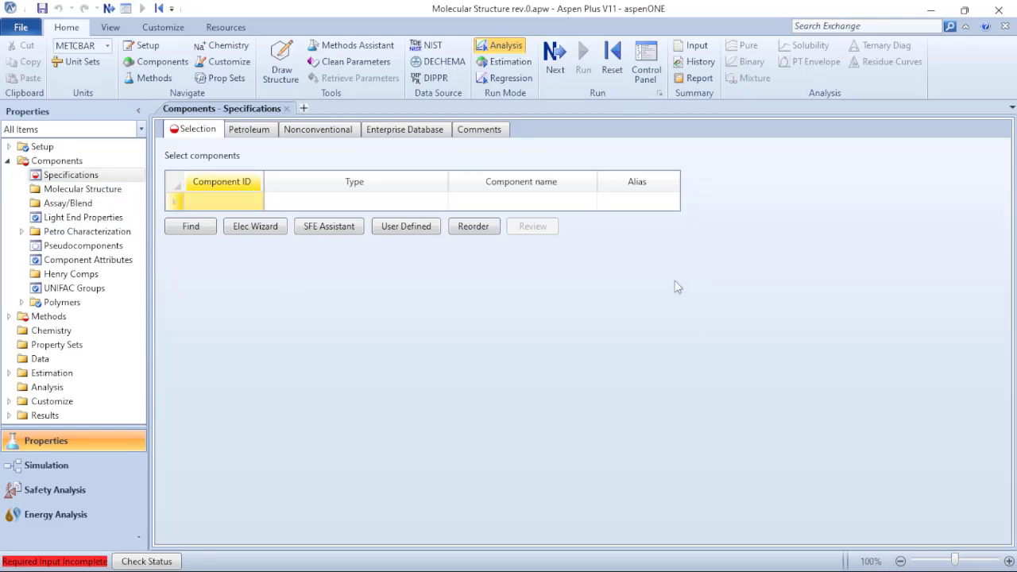
{"action": "mouse_move", "coordinate": [262, 272]}
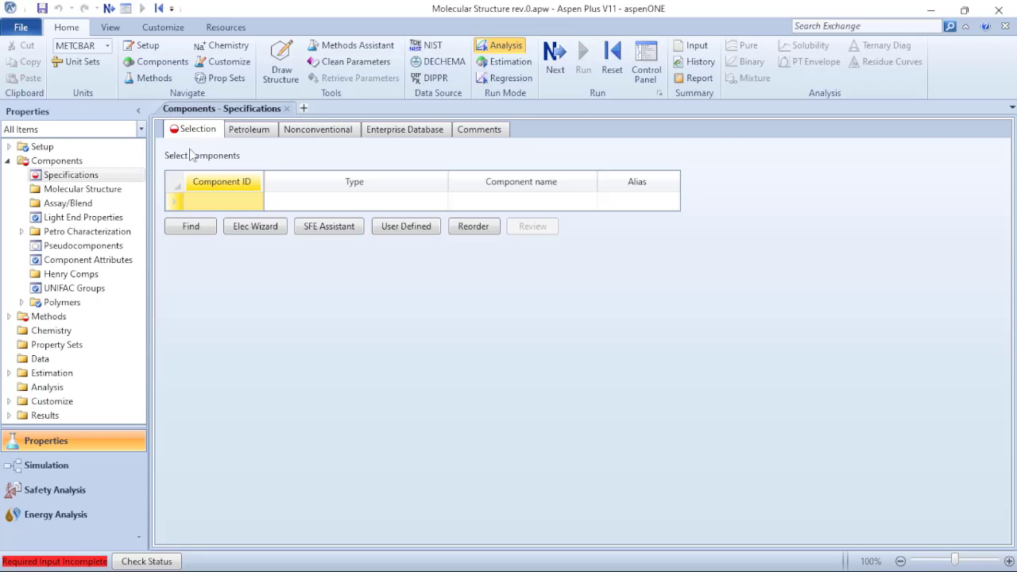
{"action": "mouse_move", "coordinate": [223, 208]}
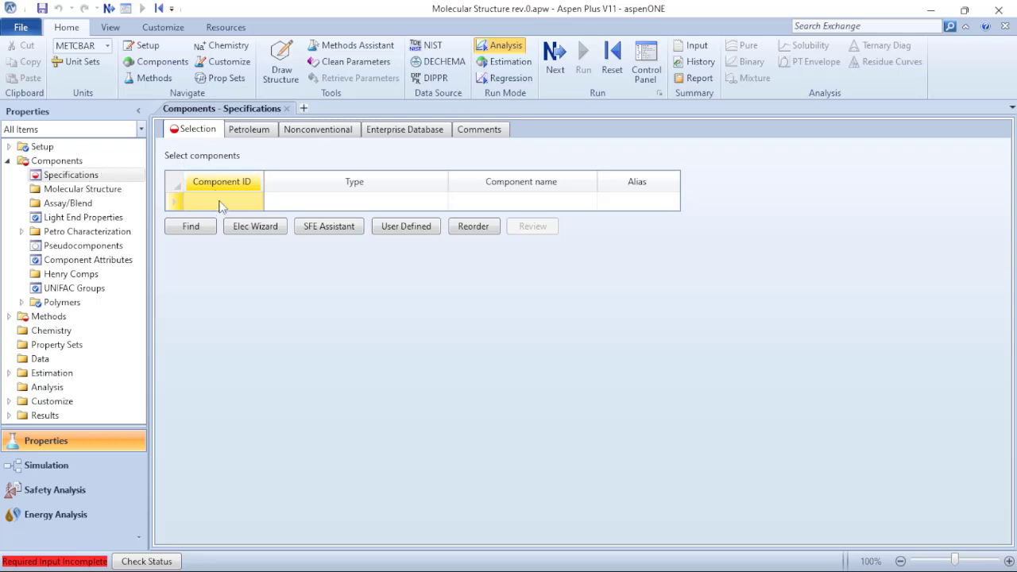
{"action": "type", "text": "TEST"}
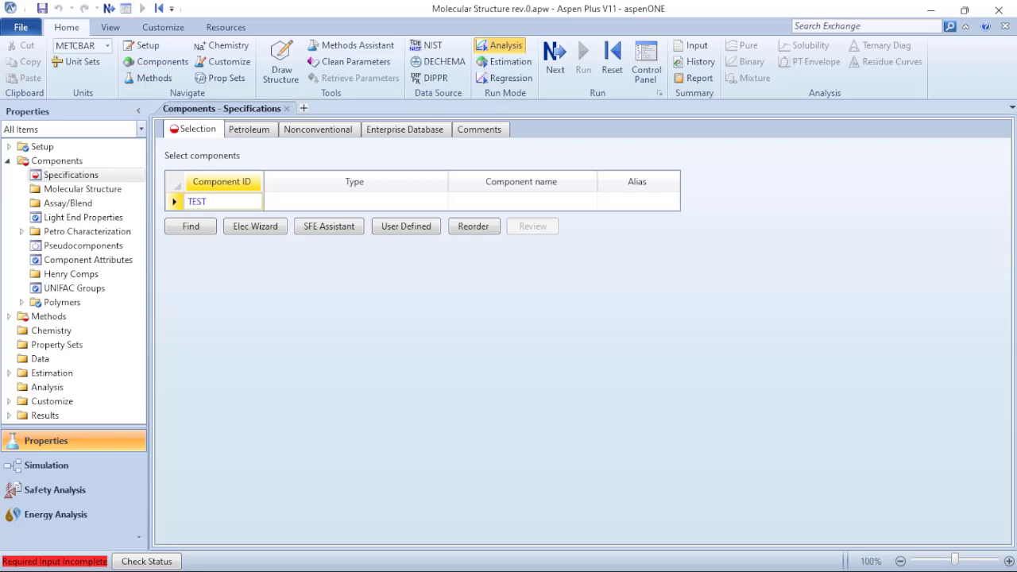
{"action": "mouse_move", "coordinate": [427, 219]}
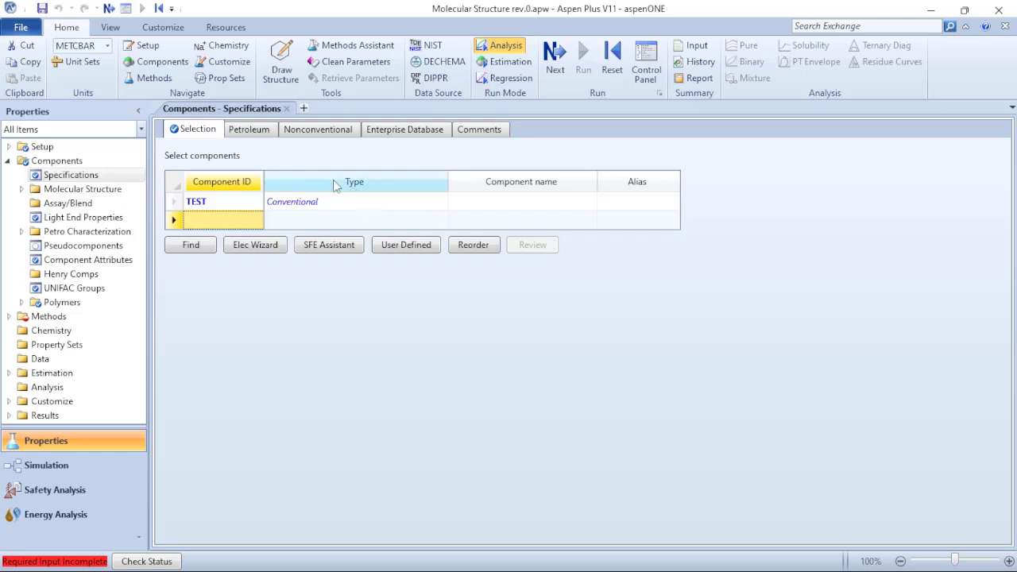
{"action": "mouse_move", "coordinate": [298, 183]}
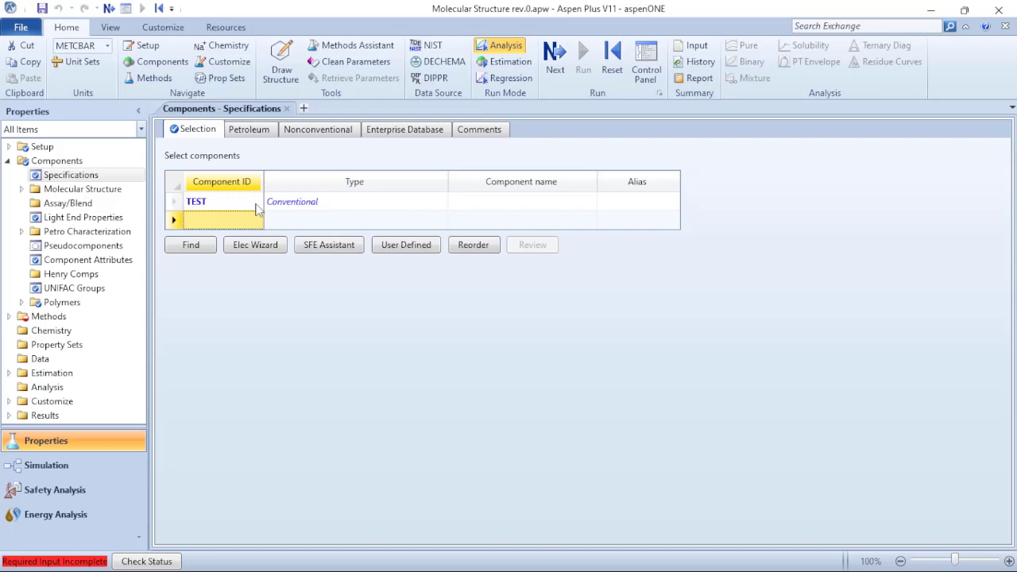
{"action": "mouse_move", "coordinate": [205, 229]}
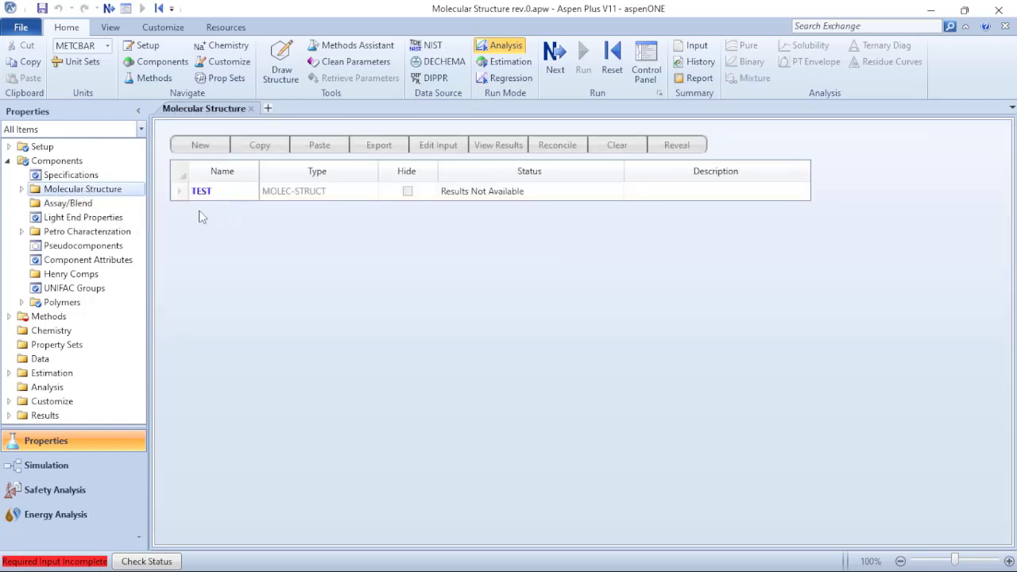
{"action": "mouse_move", "coordinate": [191, 208]}
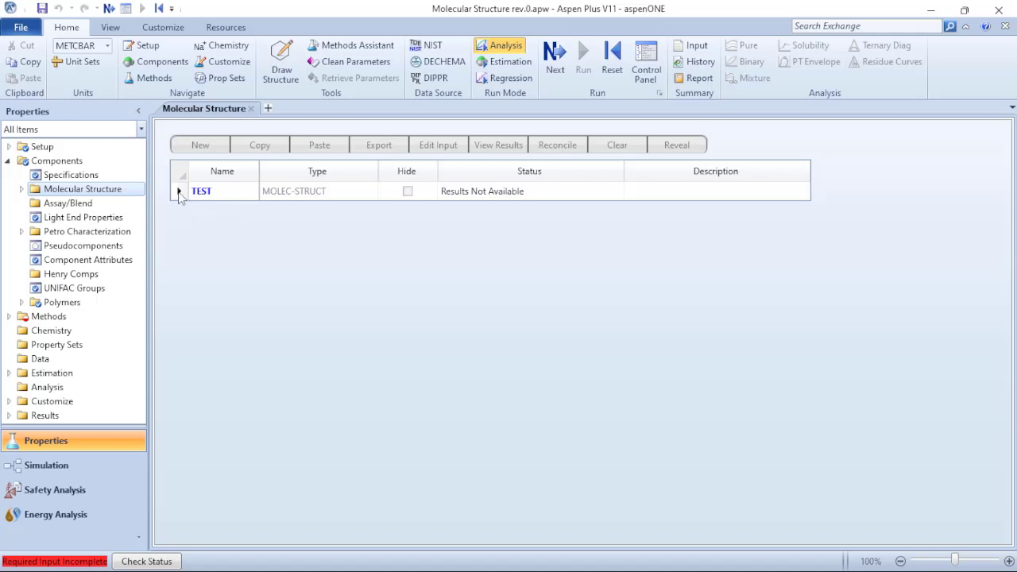
Step: Open TEST's structure input form, browse the Formula and Comments pages, and end on Structure and Functional Group
{"action": "left_click", "coordinate": [201, 191]}
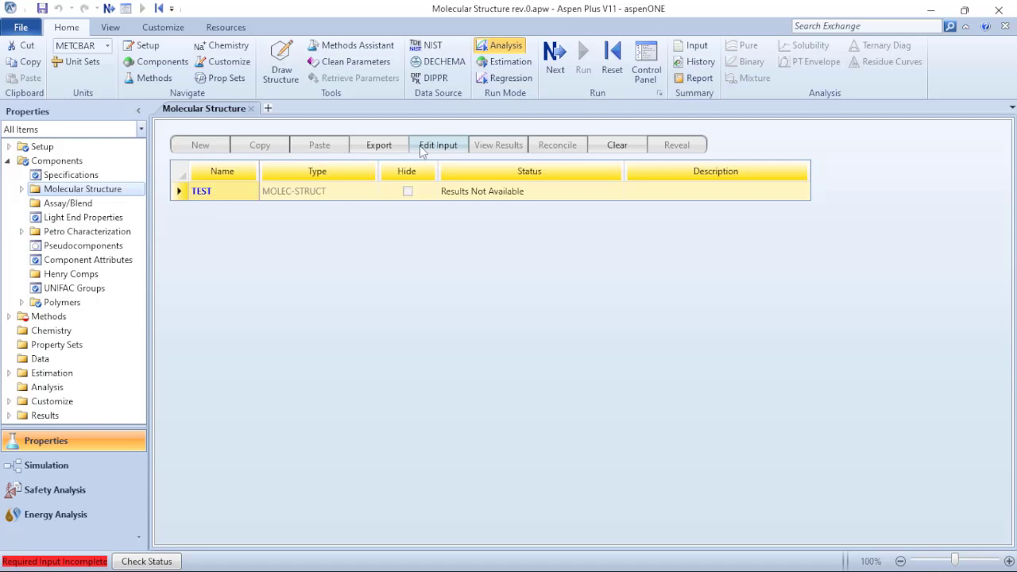
{"action": "left_click", "coordinate": [438, 144]}
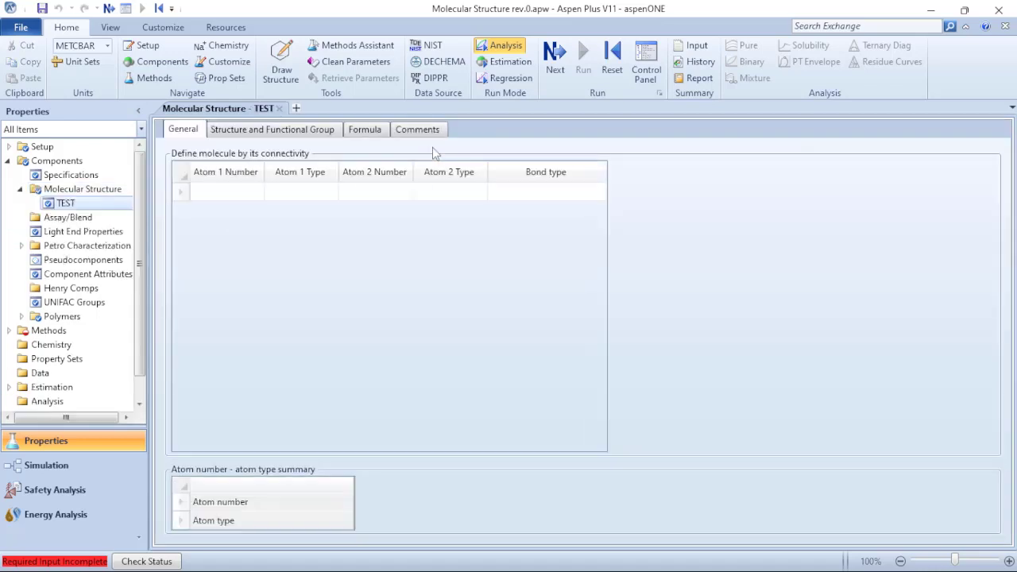
{"action": "mouse_move", "coordinate": [318, 273]}
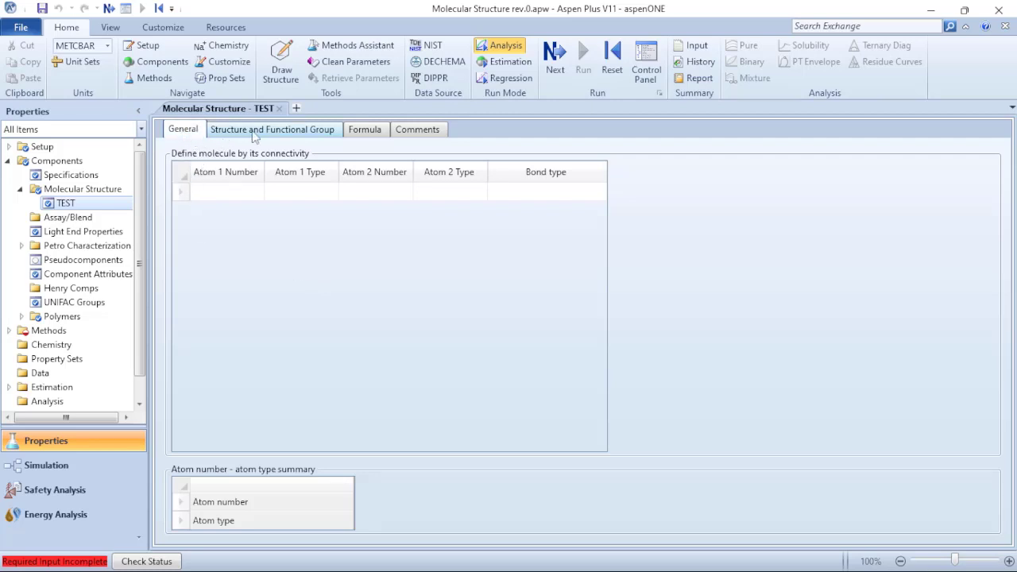
{"action": "mouse_move", "coordinate": [288, 135]}
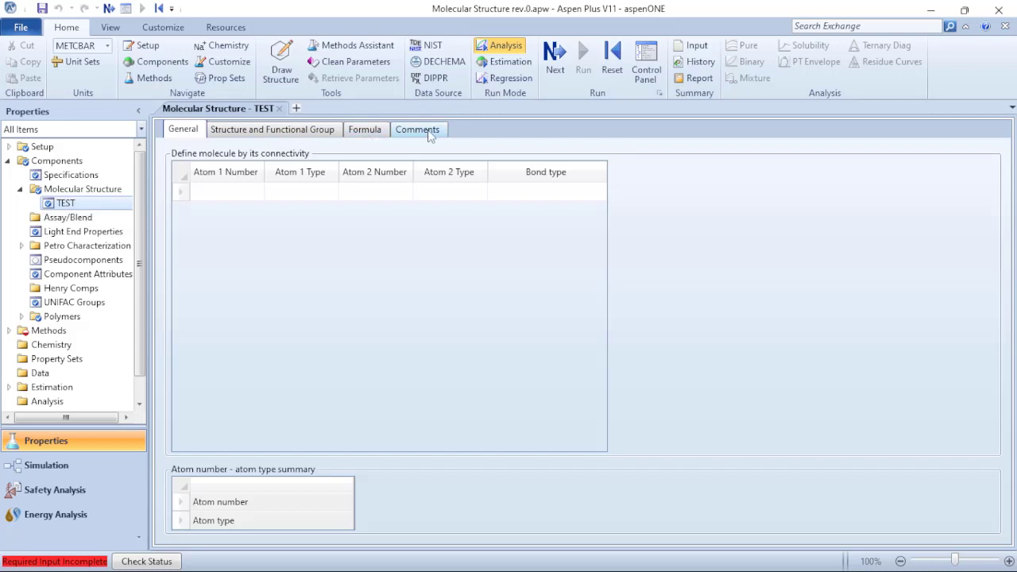
{"action": "left_click", "coordinate": [274, 129]}
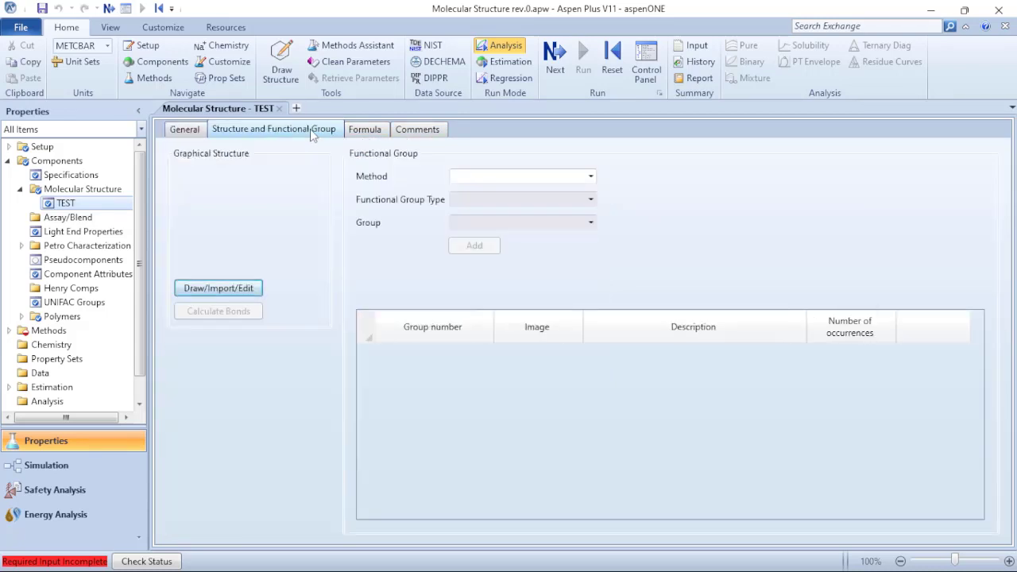
{"action": "left_click", "coordinate": [366, 129]}
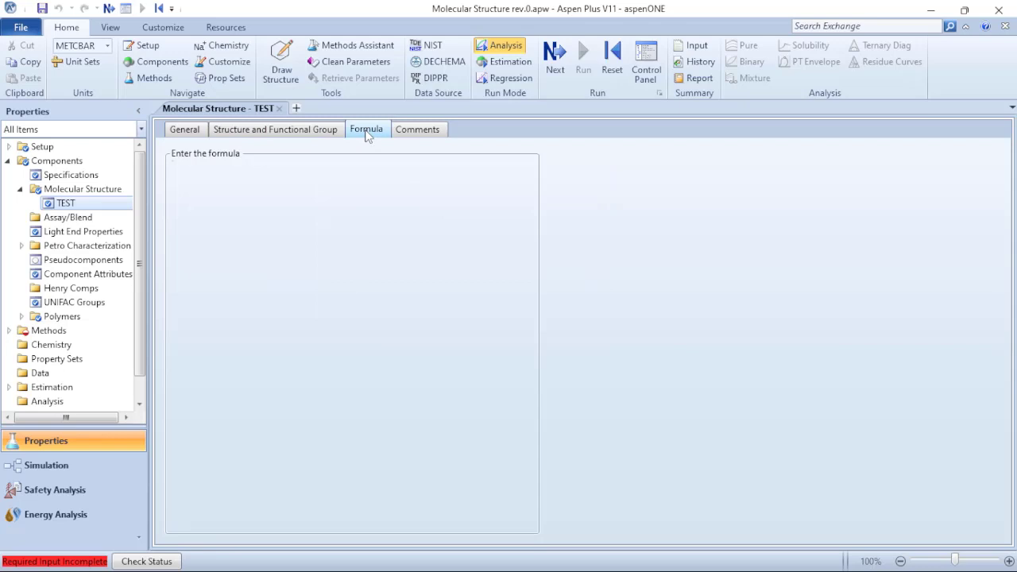
{"action": "left_click", "coordinate": [419, 129]}
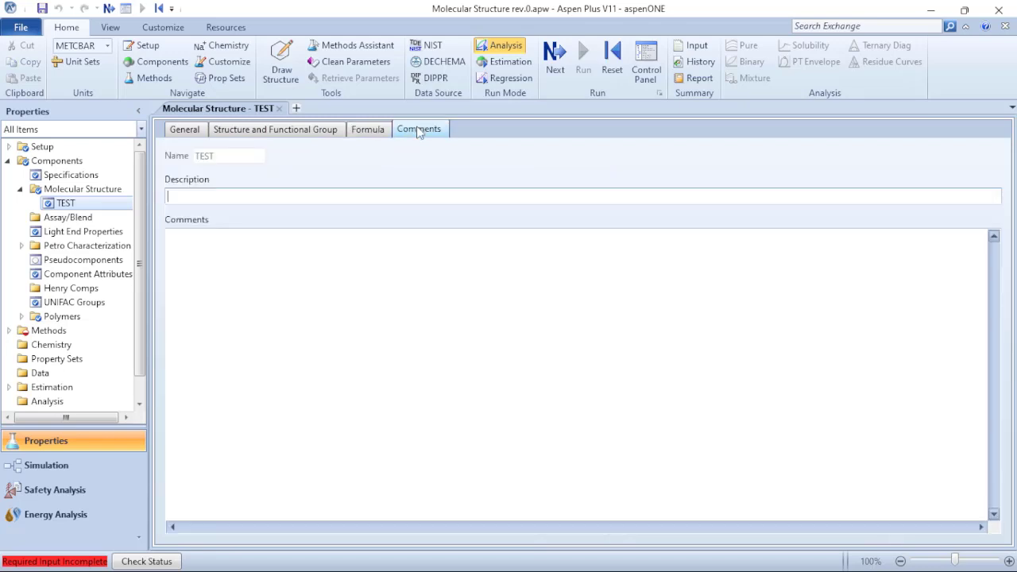
{"action": "left_click", "coordinate": [275, 128]}
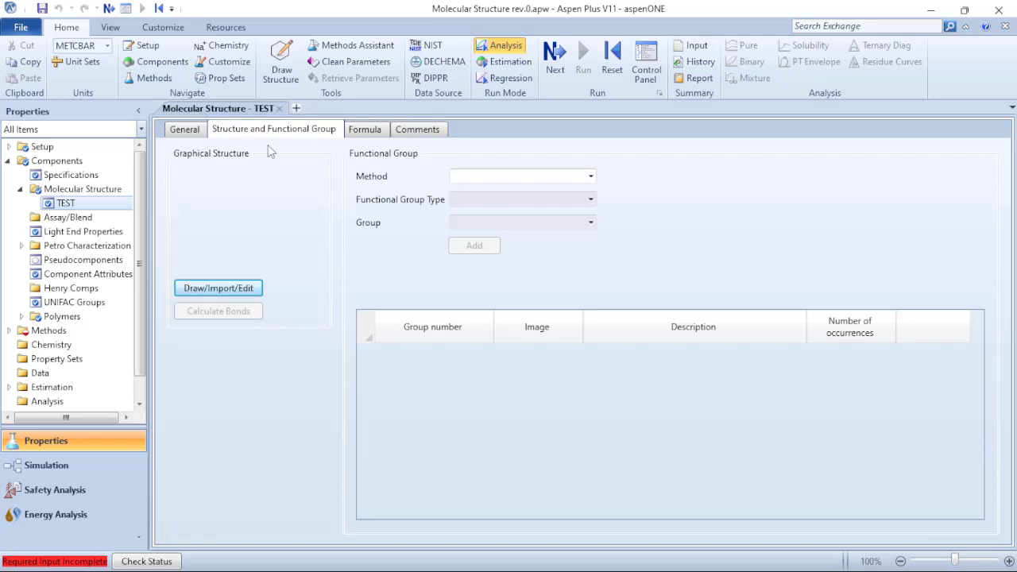
{"action": "mouse_move", "coordinate": [218, 288]}
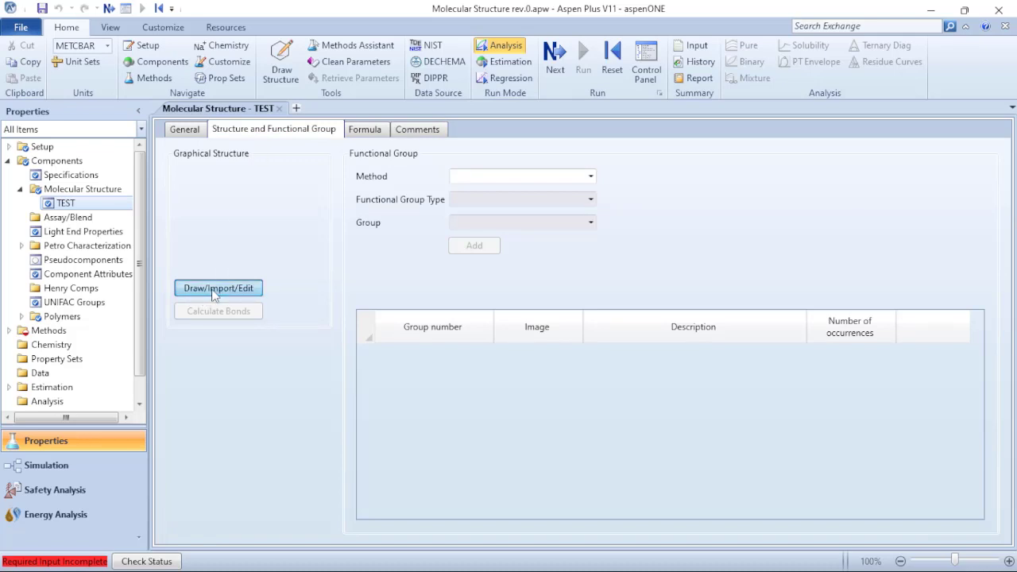
Step: Open the Molecule Editor for TEST and place benzene ring fragments on the canvas
{"action": "left_click", "coordinate": [218, 287]}
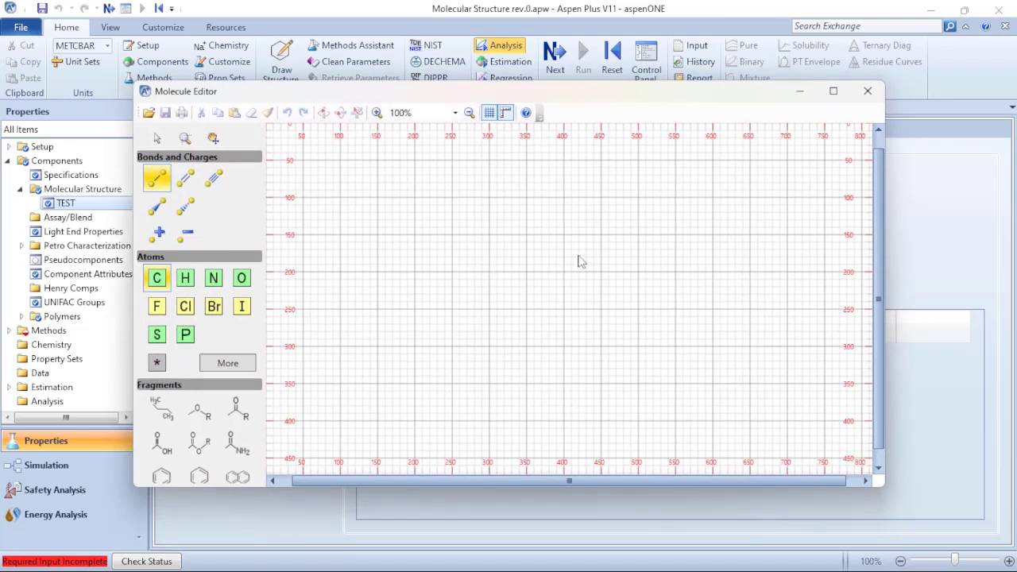
{"action": "mouse_move", "coordinate": [509, 266]}
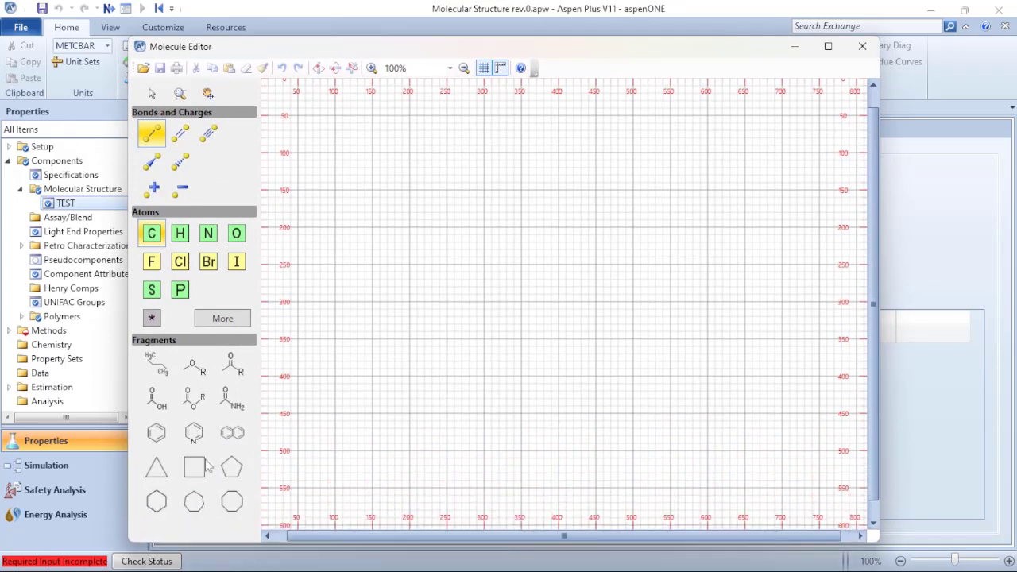
{"action": "mouse_move", "coordinate": [175, 56]}
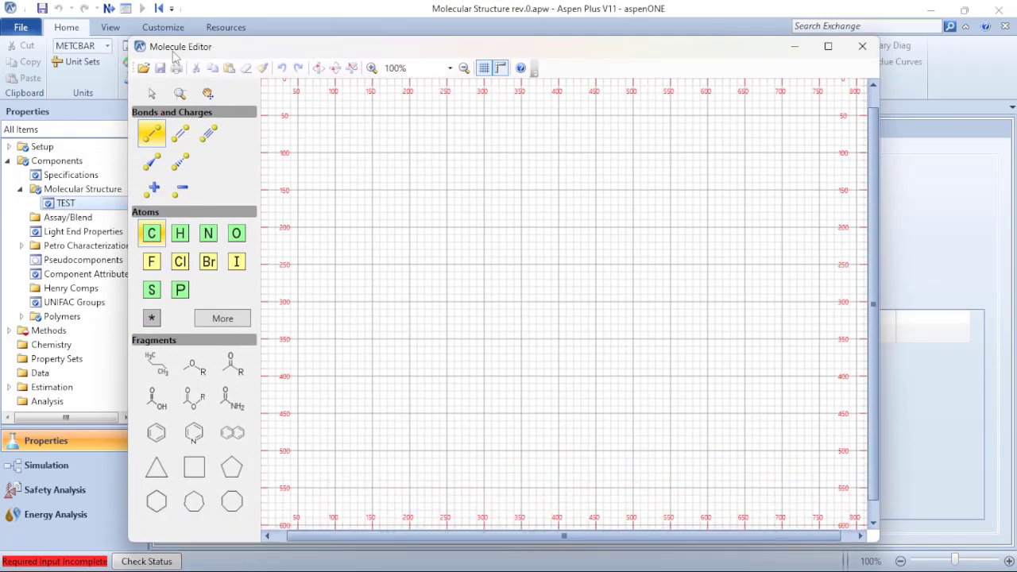
{"action": "left_click", "coordinate": [155, 432]}
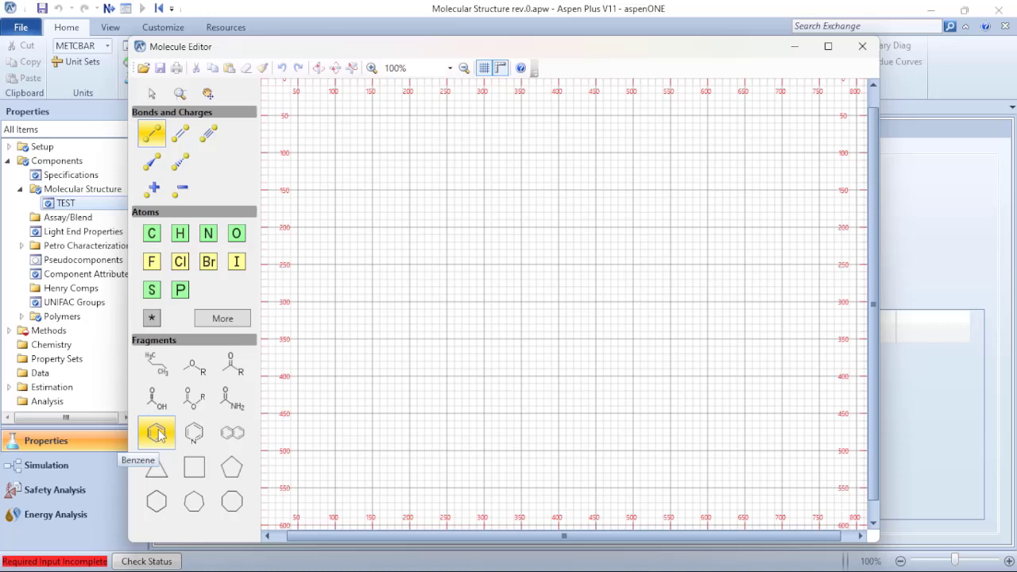
{"action": "left_click", "coordinate": [469, 310]}
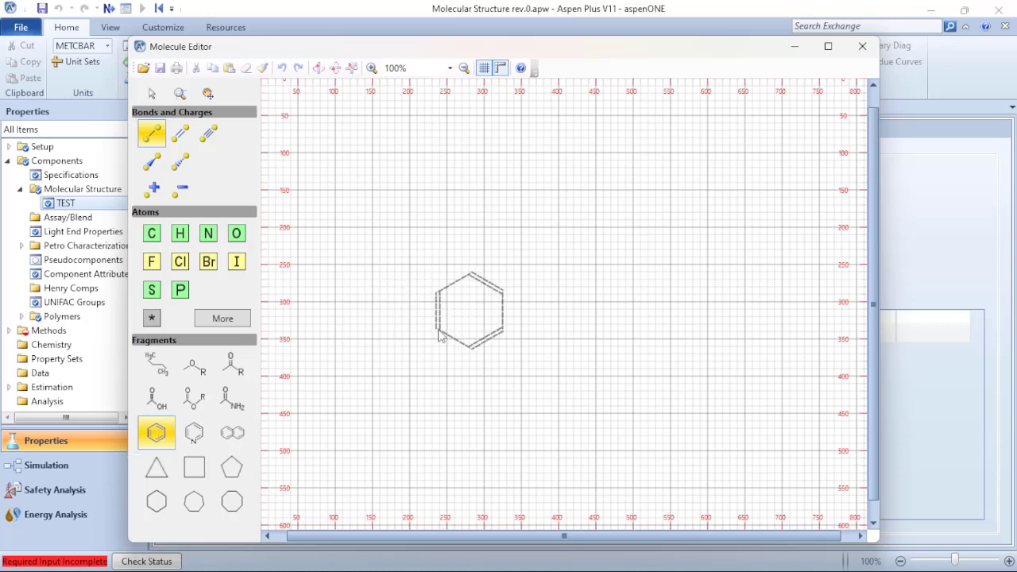
{"action": "left_click_drag", "start_coordinate": [469, 310], "coordinate": [457, 302]}
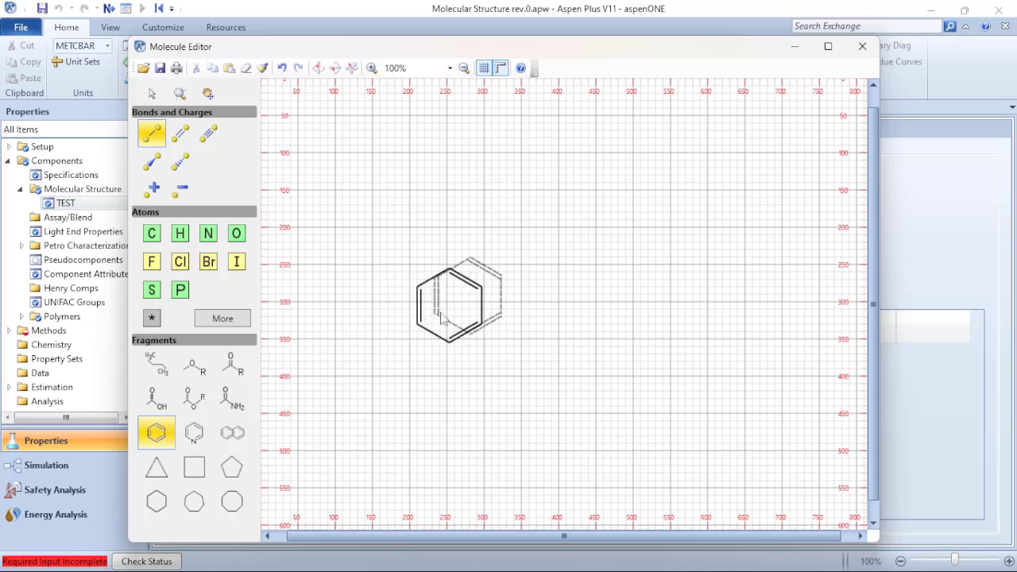
{"action": "left_click", "coordinate": [516, 219]}
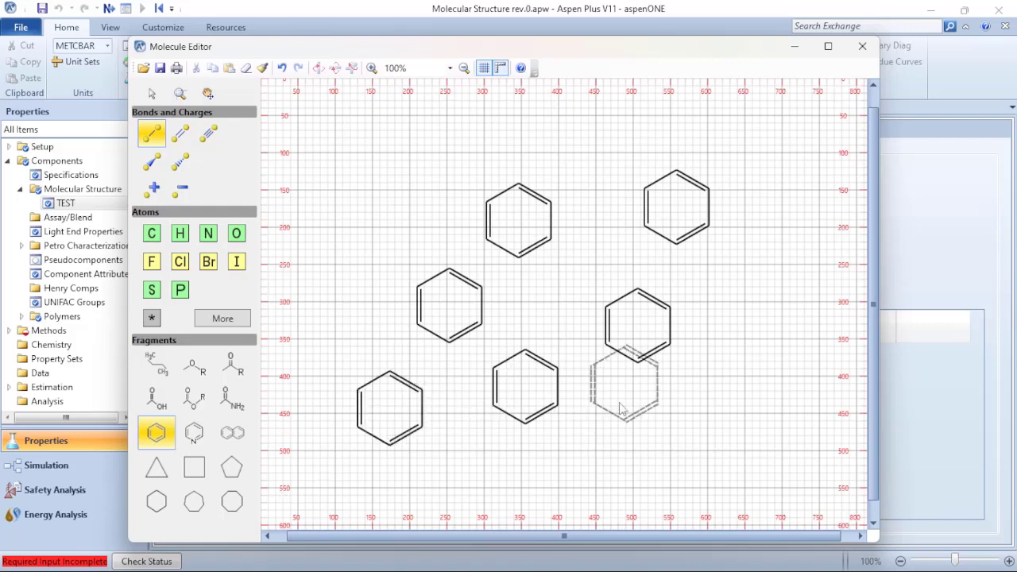
Step: Place one more benzene ring, leaving six unconnected rings on the canvas
{"action": "left_click_drag", "start_coordinate": [624, 389], "coordinate": [739, 378]}
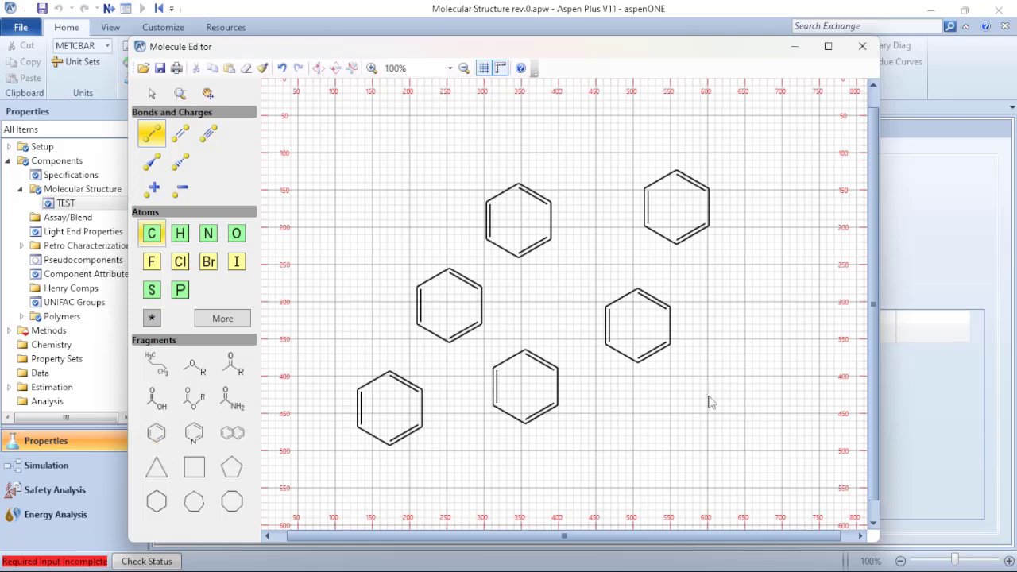
{"action": "mouse_move", "coordinate": [725, 352]}
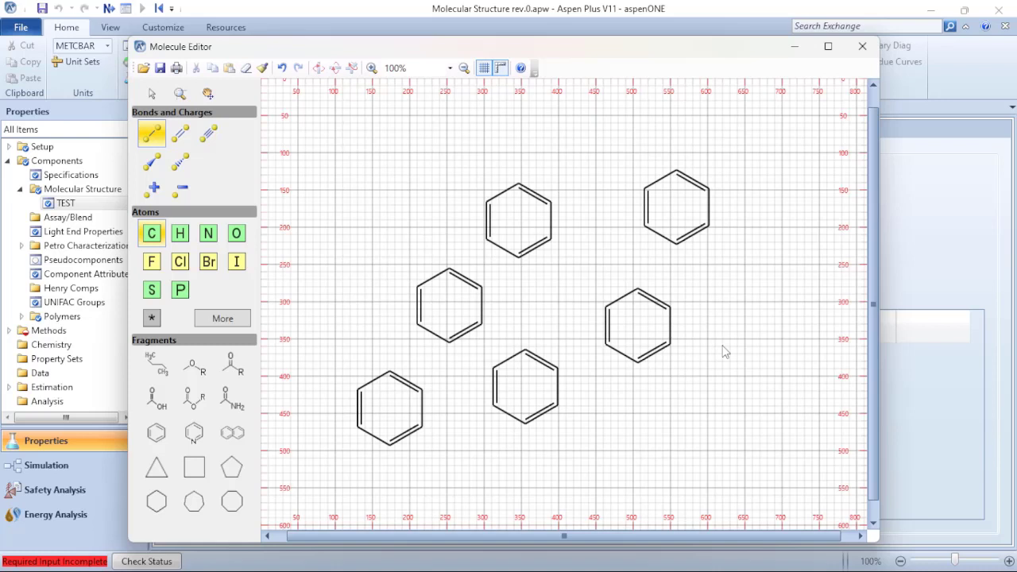
{"action": "mouse_move", "coordinate": [680, 329]}
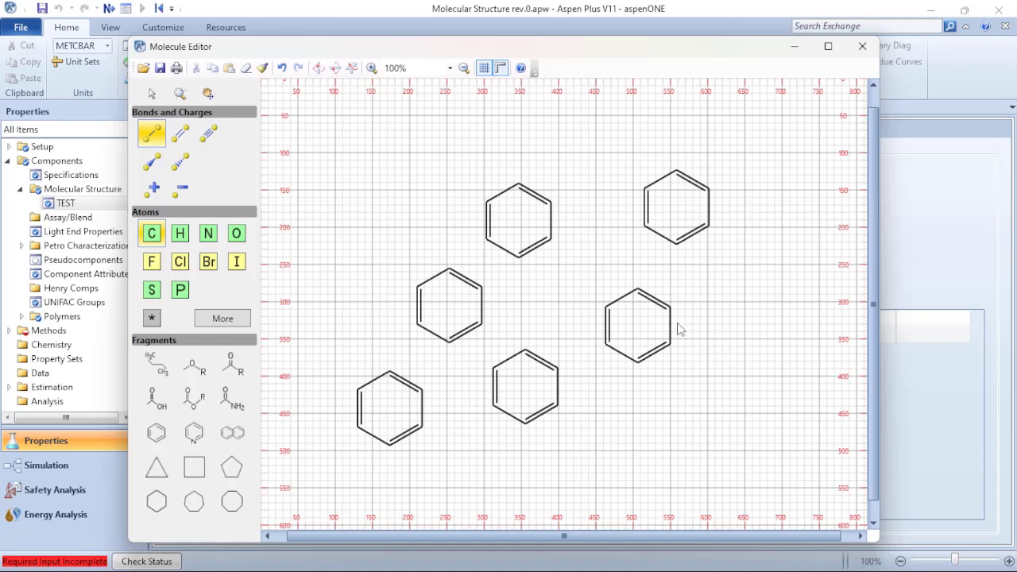
{"action": "mouse_move", "coordinate": [147, 127]}
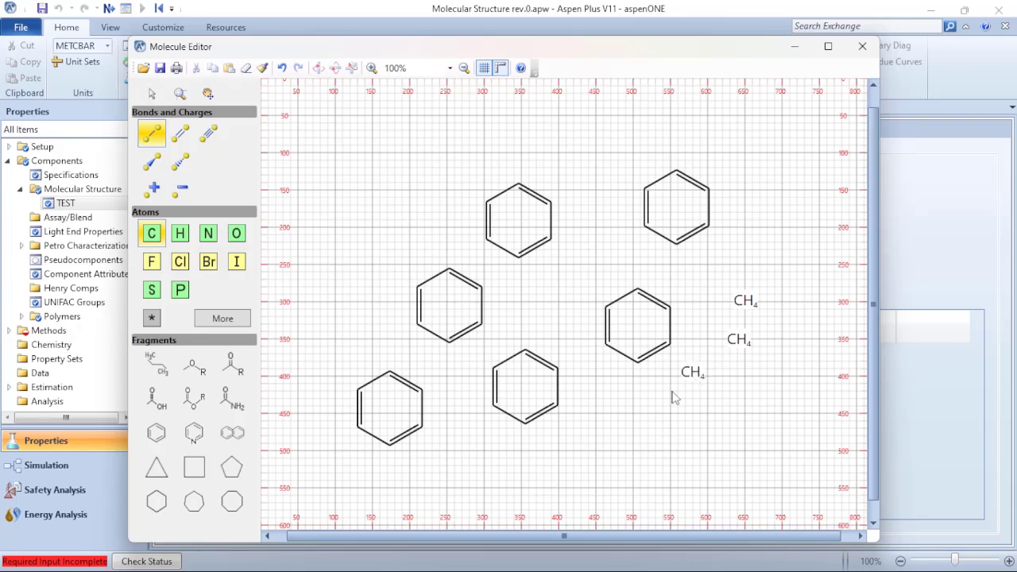
{"action": "mouse_move", "coordinate": [489, 381]}
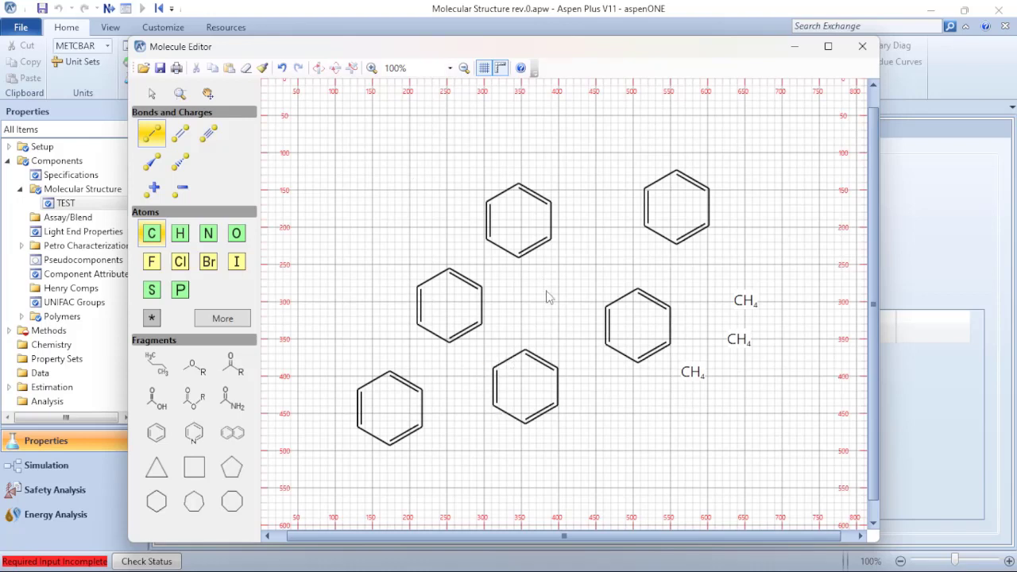
{"action": "mouse_move", "coordinate": [497, 332]}
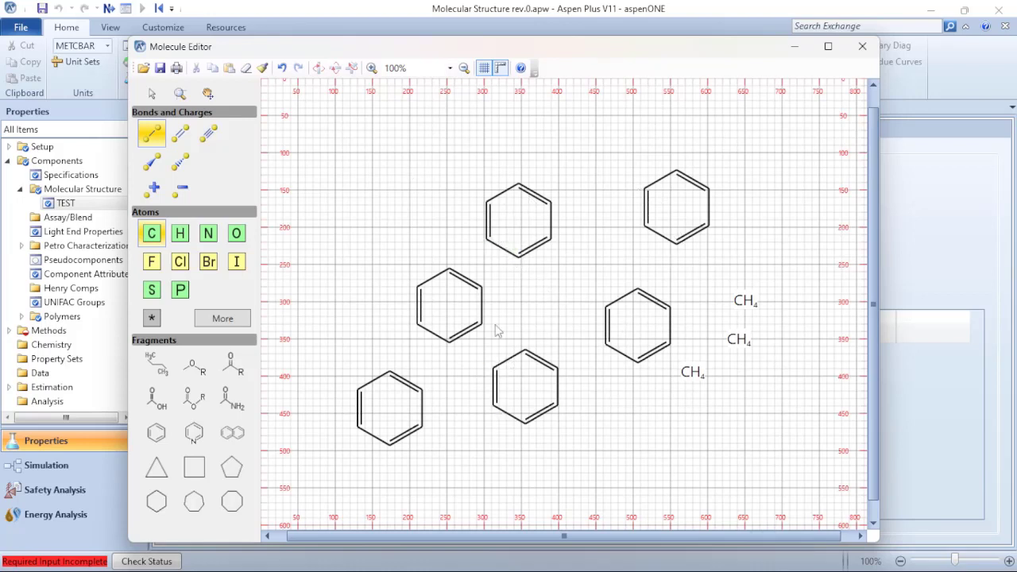
{"action": "mouse_move", "coordinate": [151, 134]}
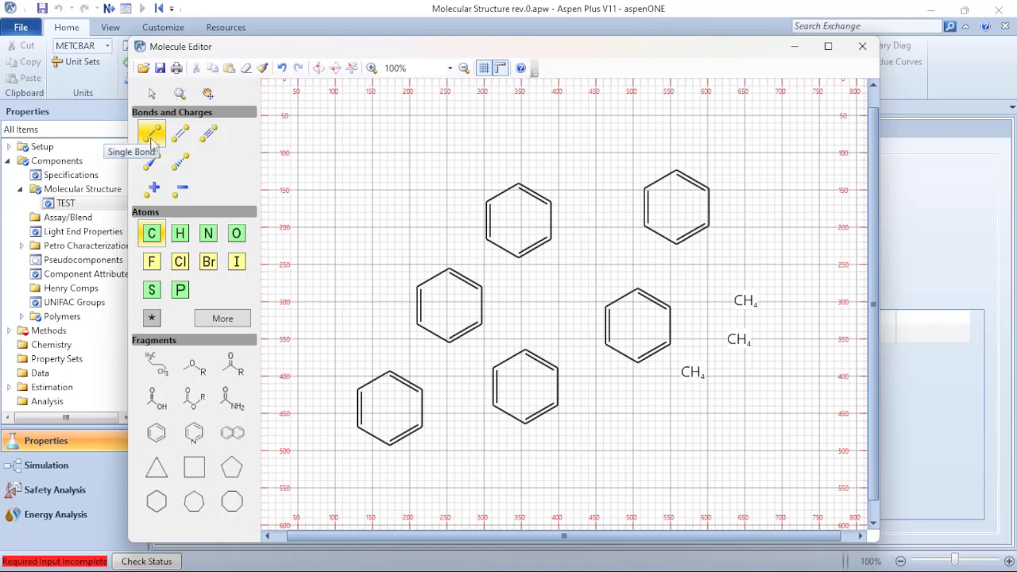
{"action": "mouse_move", "coordinate": [141, 125]}
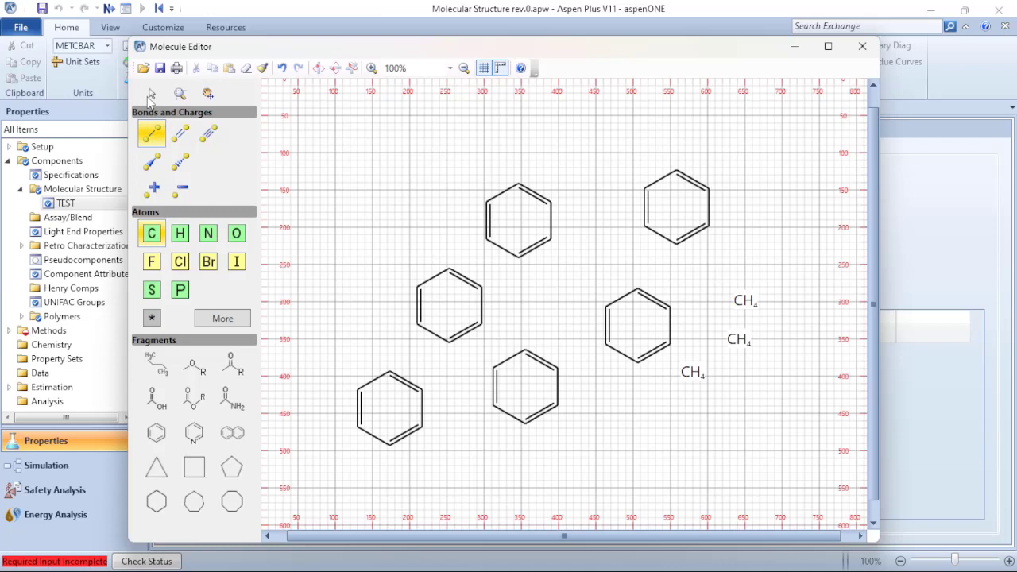
{"action": "mouse_move", "coordinate": [152, 94]}
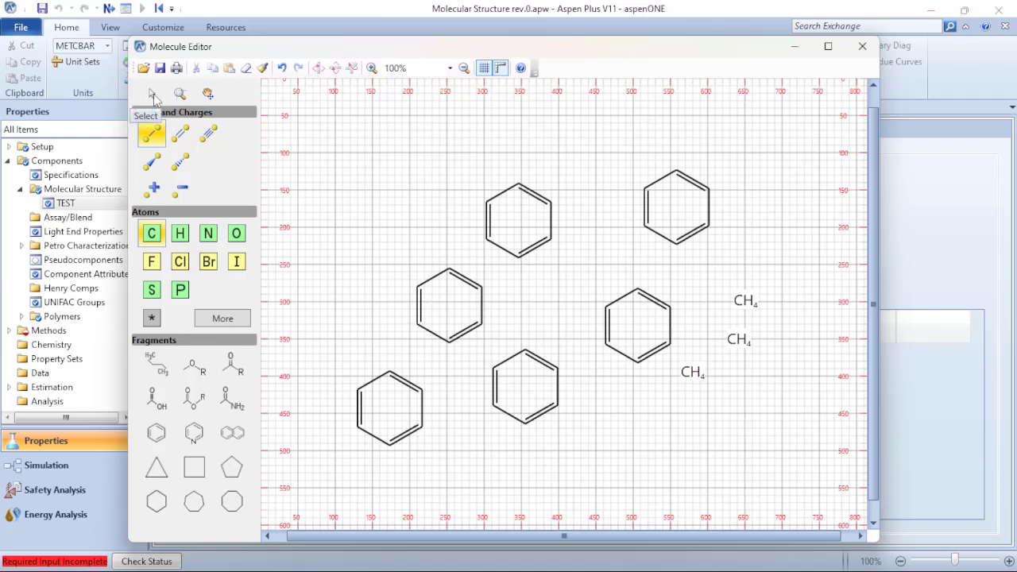
Step: Box-select and delete all drawn rings and atoms, then open the periodic table
{"action": "left_click", "coordinate": [152, 94]}
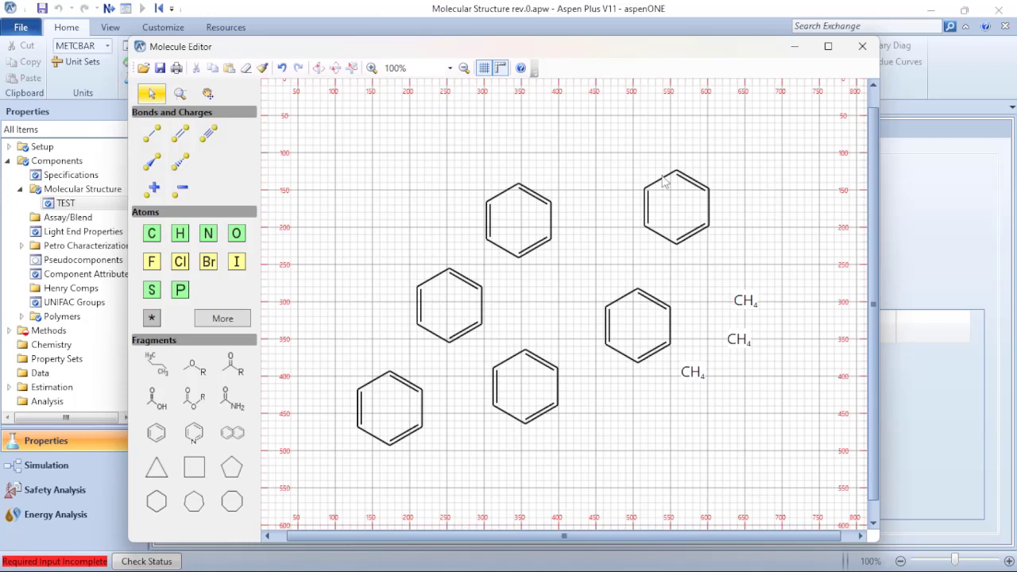
{"action": "mouse_move", "coordinate": [777, 178]}
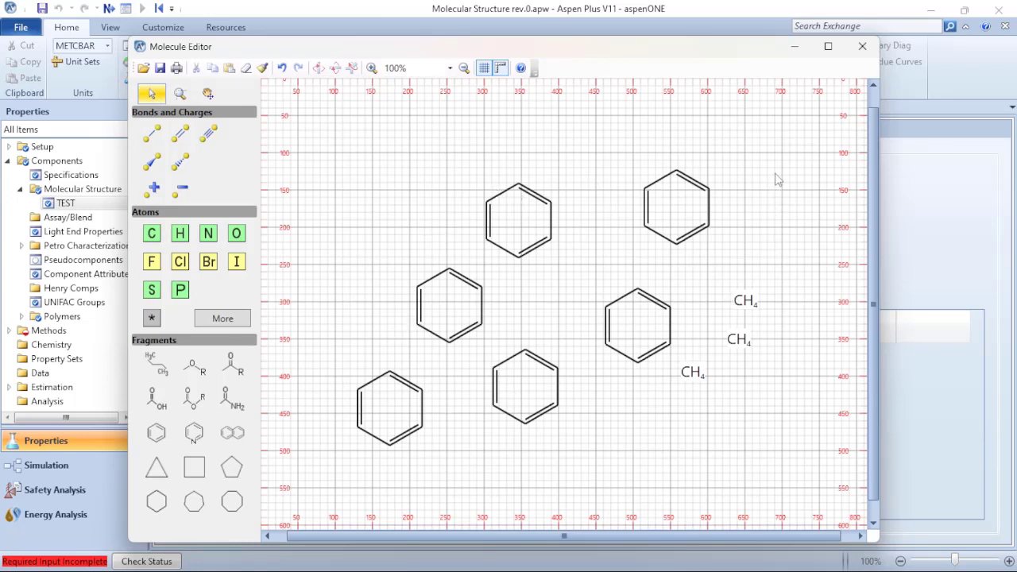
{"action": "mouse_move", "coordinate": [793, 140]}
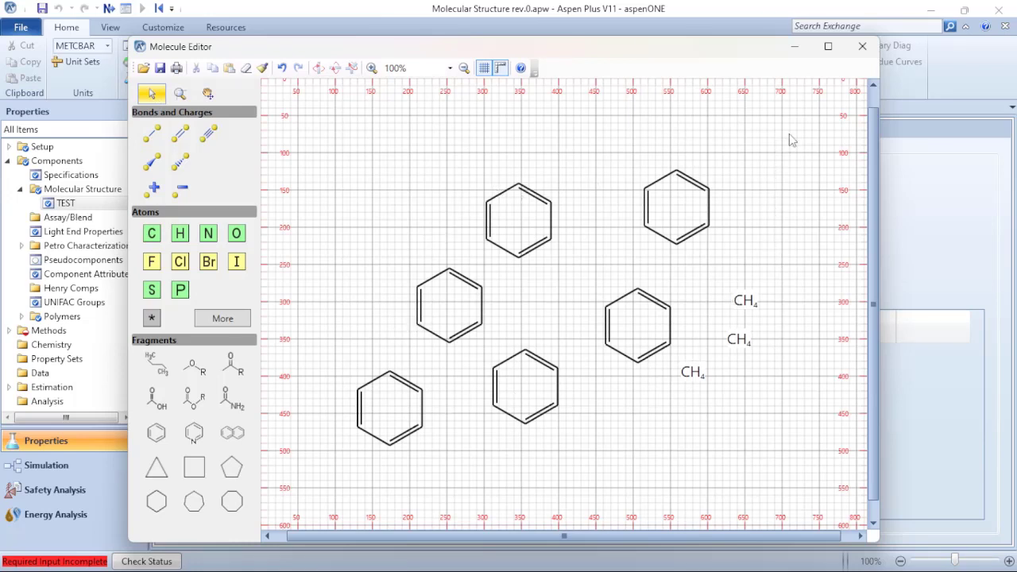
{"action": "left_click_drag", "start_coordinate": [792, 141], "coordinate": [457, 414]}
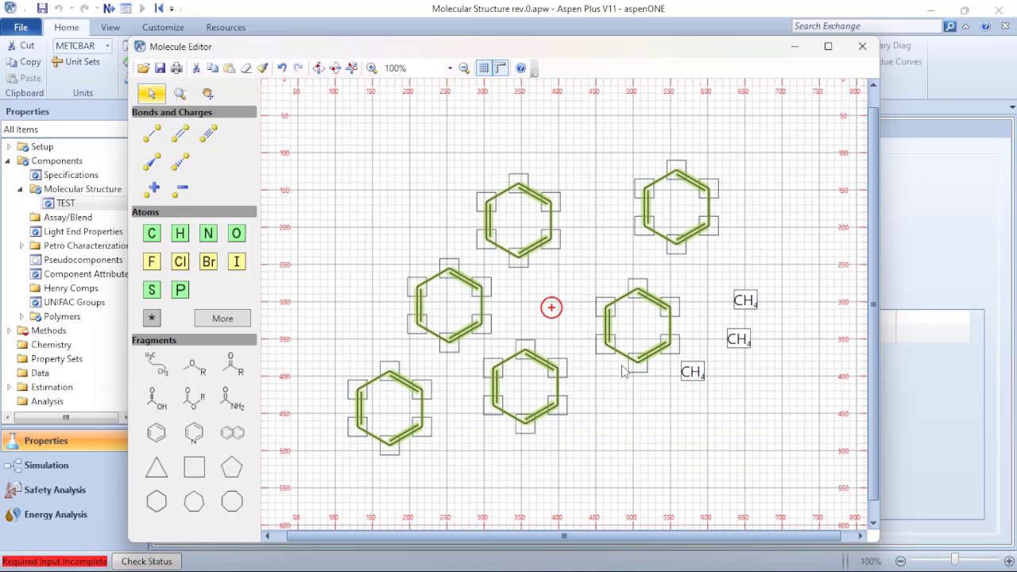
{"action": "mouse_move", "coordinate": [656, 413]}
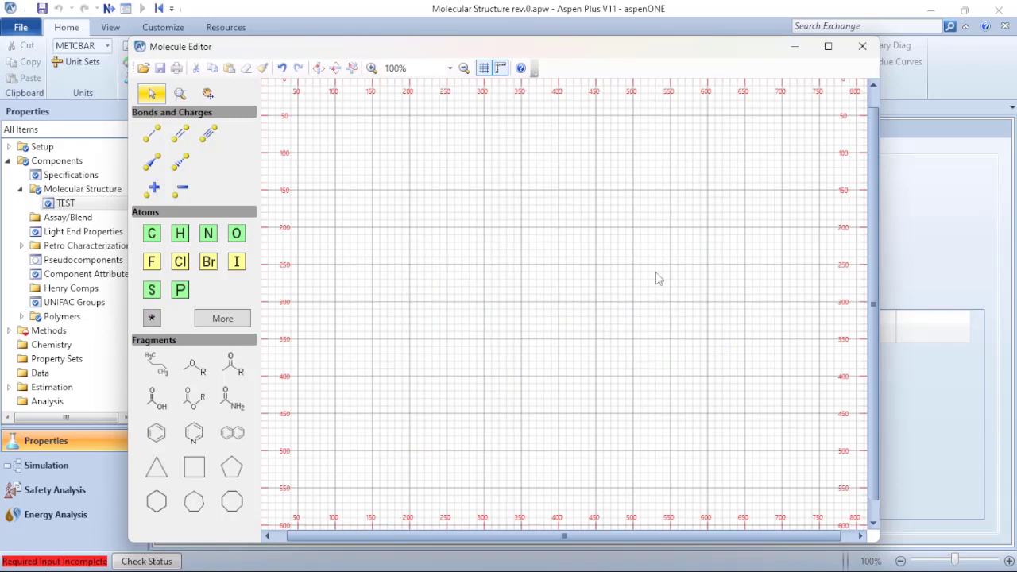
{"action": "mouse_move", "coordinate": [592, 268]}
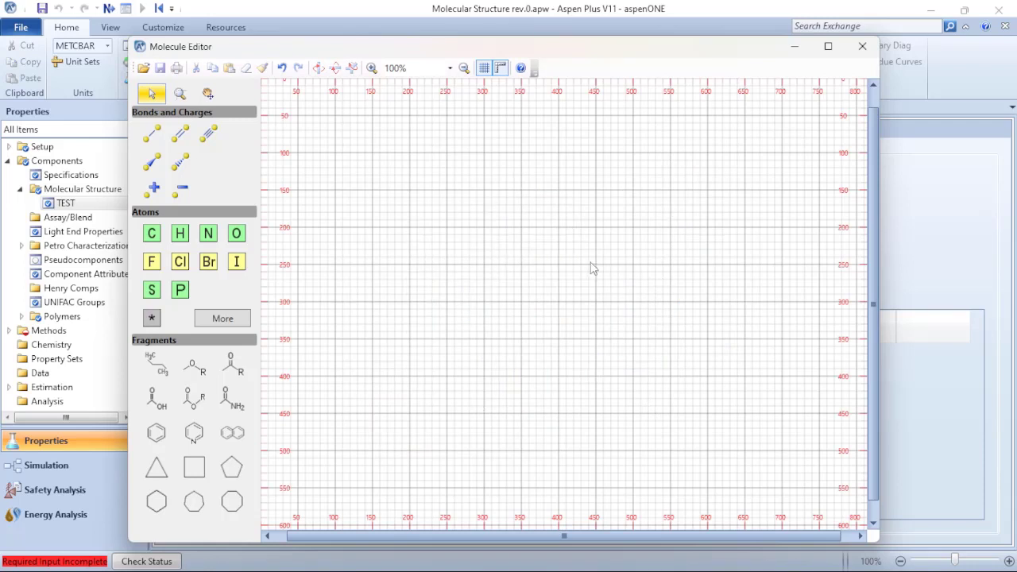
{"action": "mouse_move", "coordinate": [532, 398]}
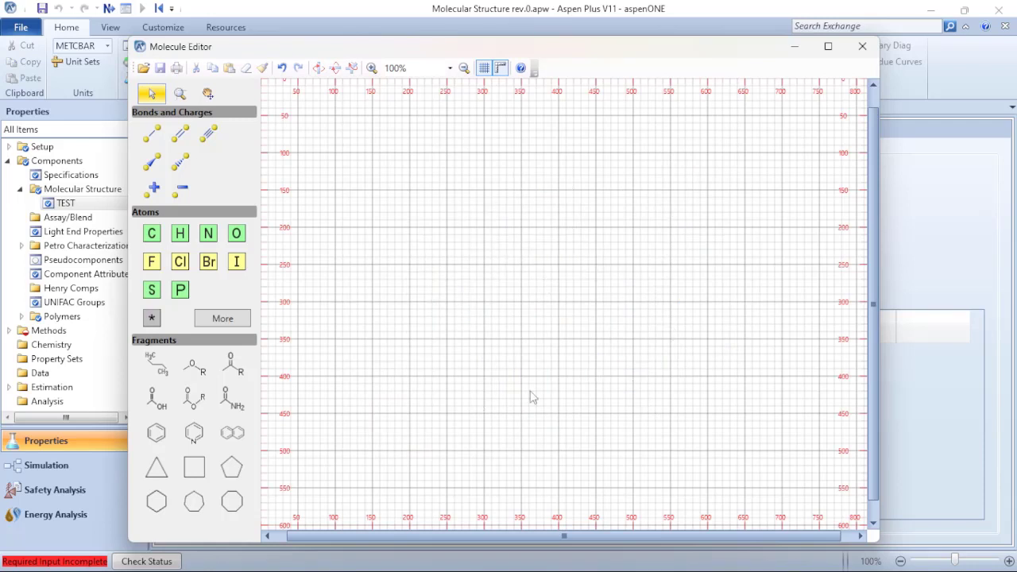
{"action": "mouse_move", "coordinate": [469, 286]}
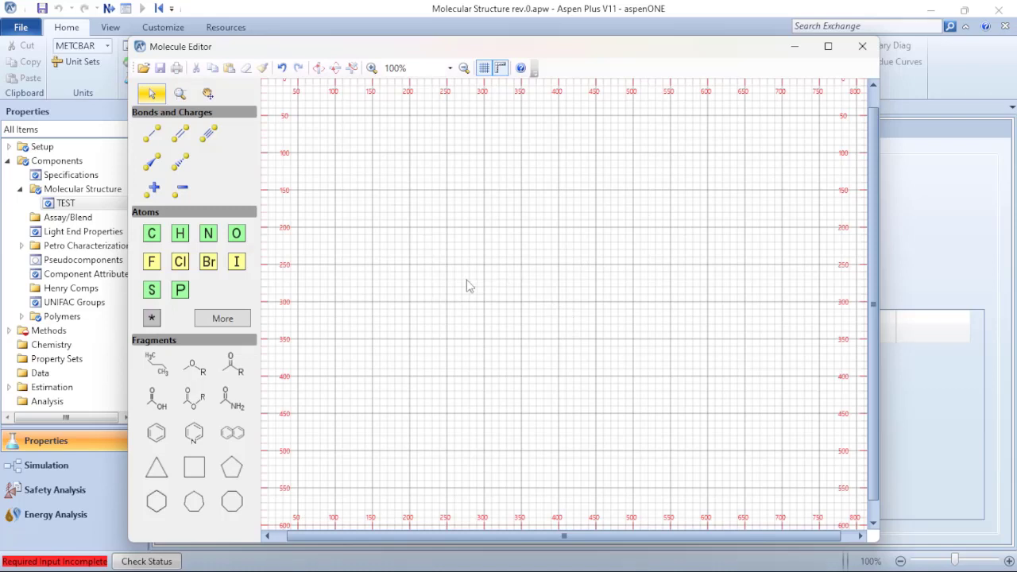
{"action": "mouse_move", "coordinate": [213, 364]}
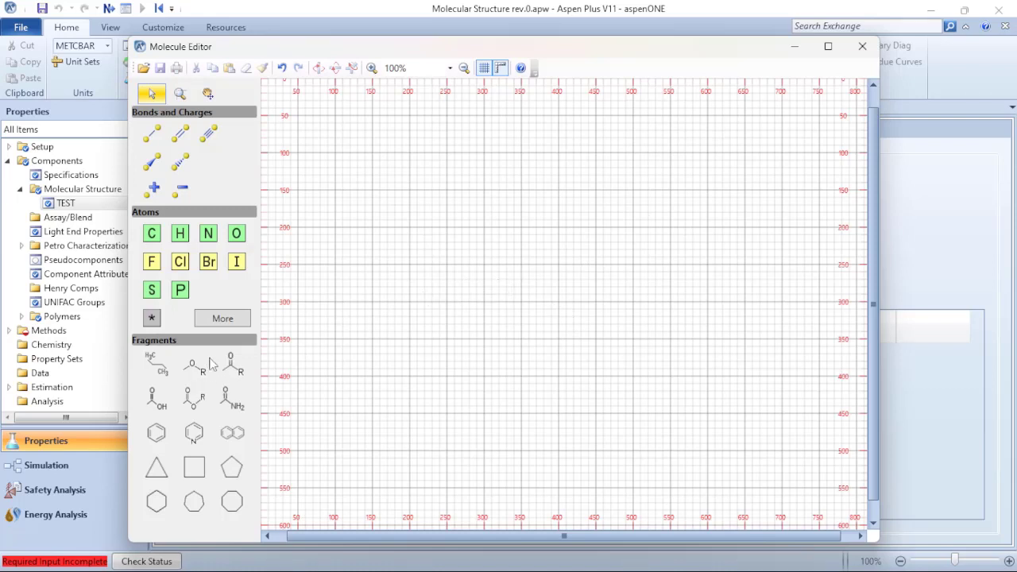
{"action": "mouse_move", "coordinate": [182, 483]}
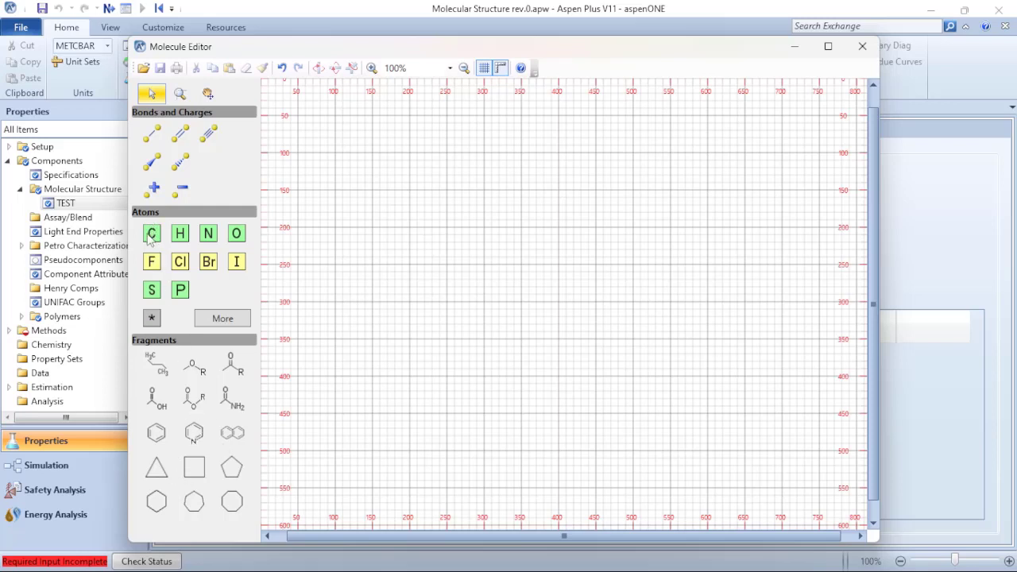
{"action": "mouse_move", "coordinate": [151, 233]}
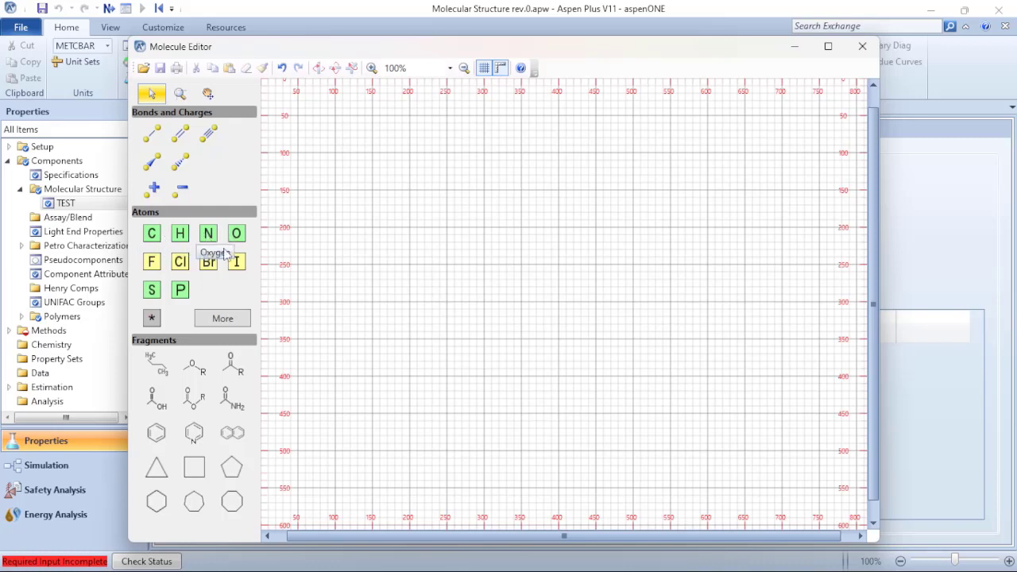
{"action": "mouse_move", "coordinate": [223, 238]}
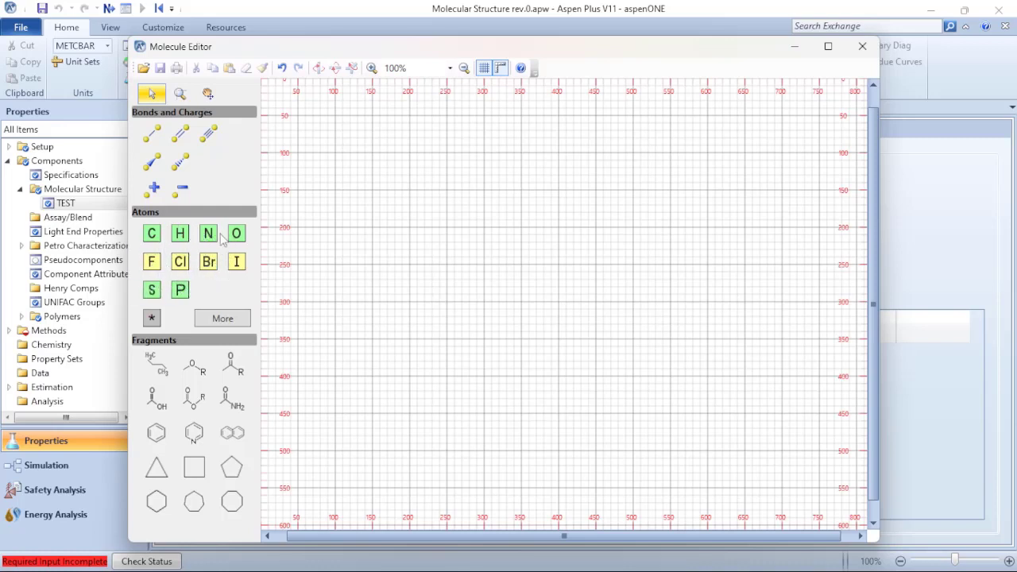
{"action": "left_click", "coordinate": [223, 318]}
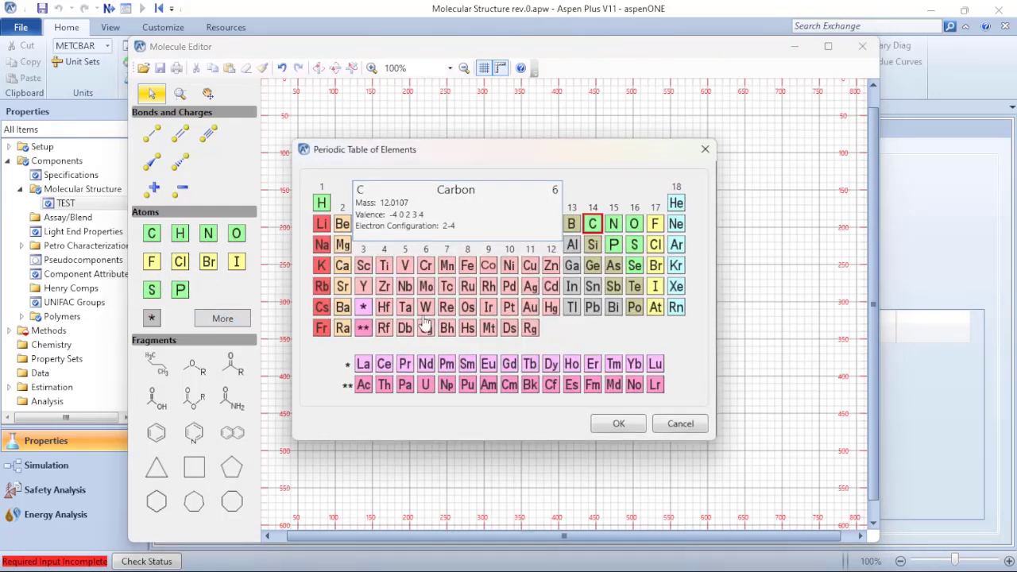
{"action": "mouse_move", "coordinate": [576, 362]}
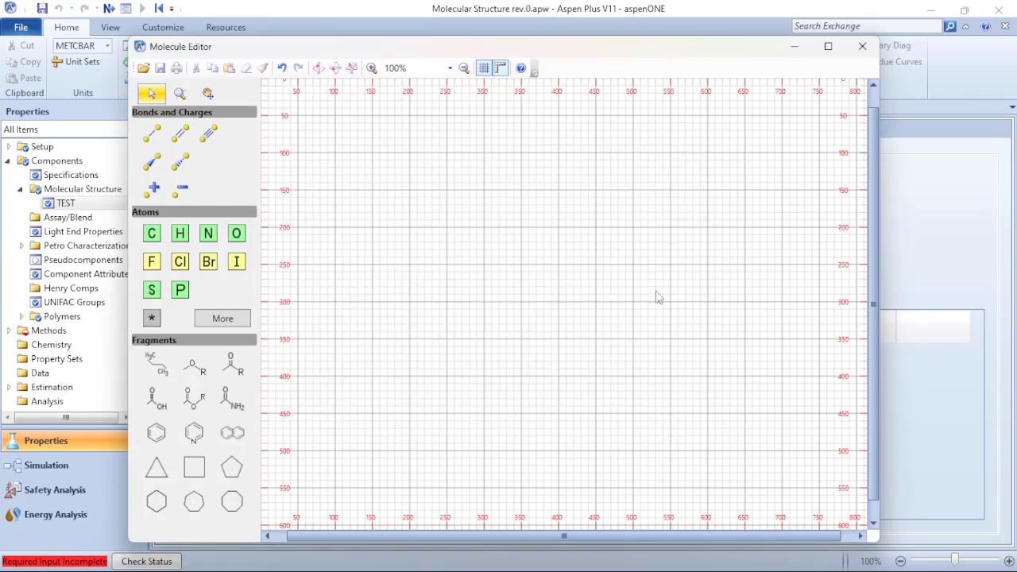
{"action": "mouse_move", "coordinate": [294, 112]}
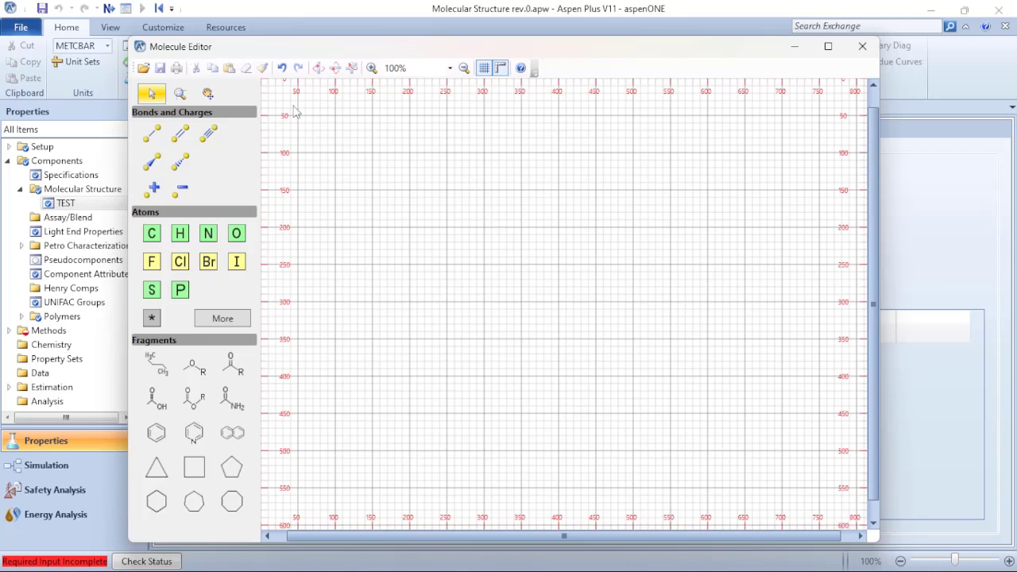
{"action": "mouse_move", "coordinate": [499, 307]}
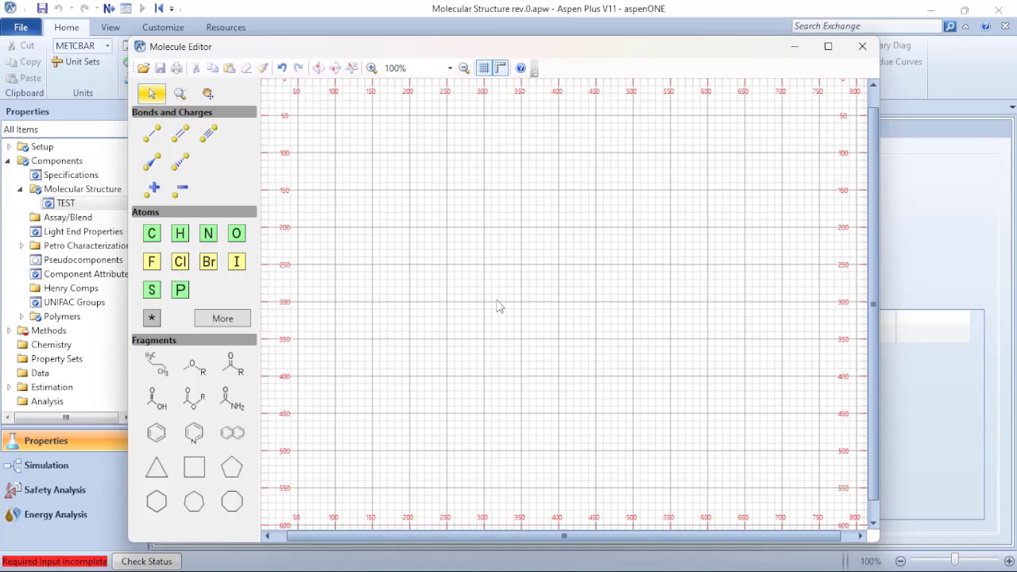
{"action": "mouse_move", "coordinate": [473, 303]}
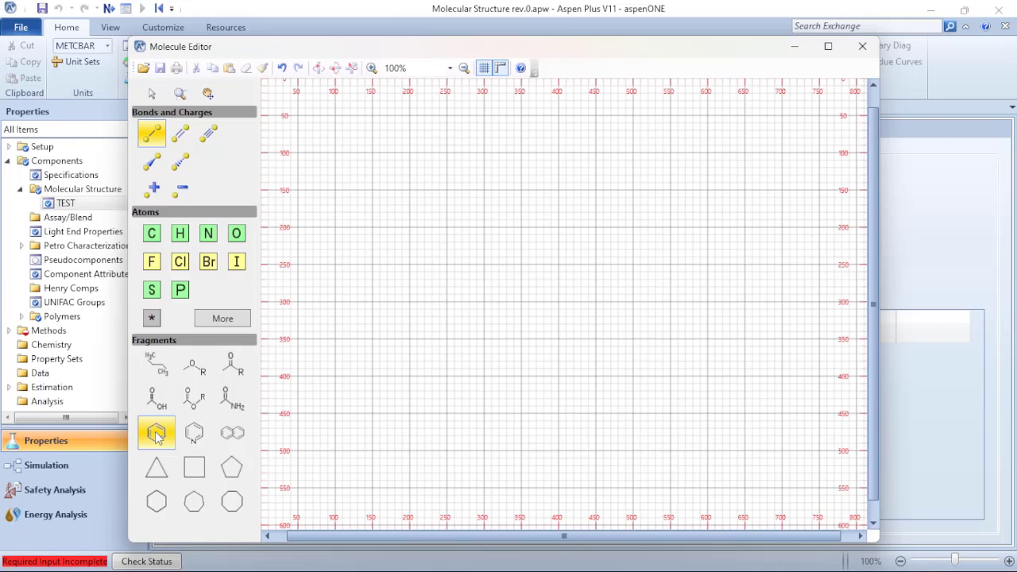
Step: Draw the fused two-ring naphthalene structure with the benzene fragment
{"action": "left_click", "coordinate": [453, 298]}
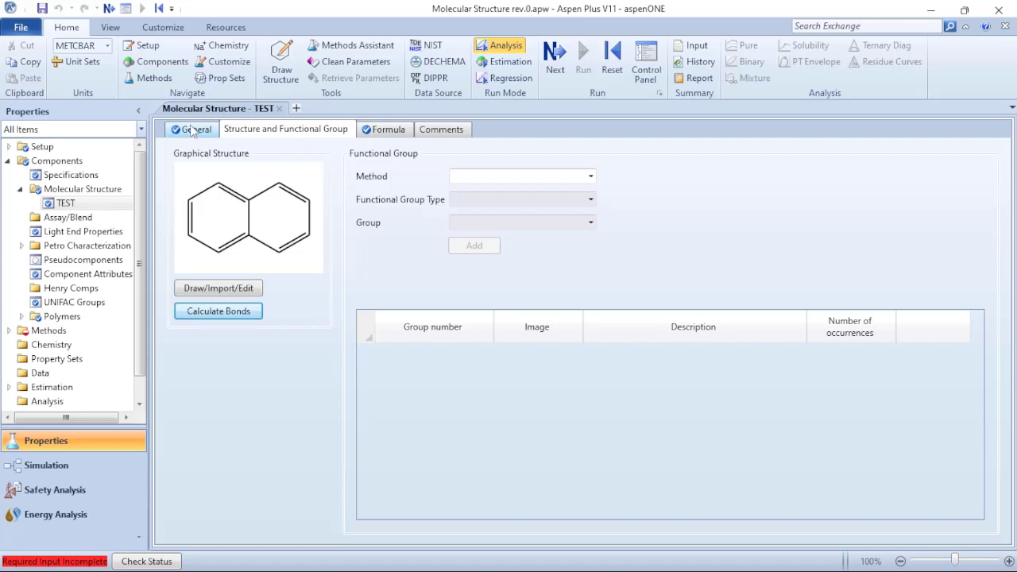
Step: Check TEST's formula of 10 carbons and 8 hydrogens, then return to the drawn structure
{"action": "left_click", "coordinate": [389, 129]}
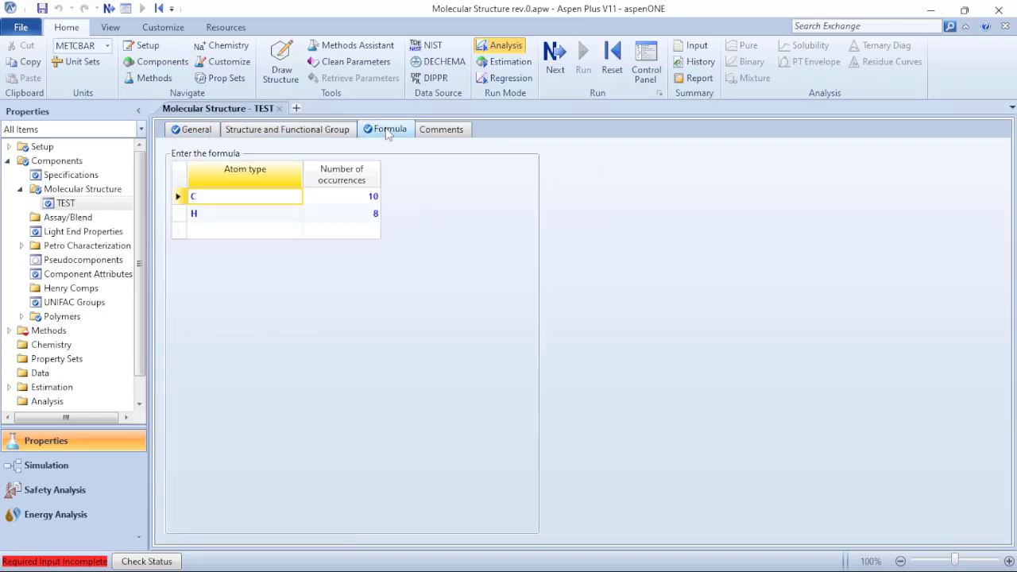
{"action": "mouse_move", "coordinate": [342, 174]}
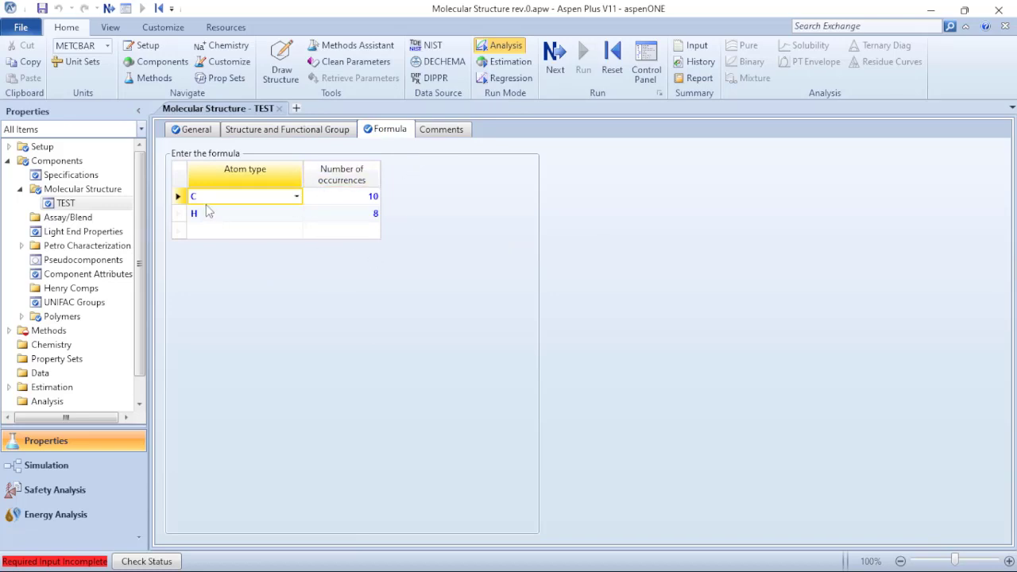
{"action": "mouse_move", "coordinate": [370, 204]}
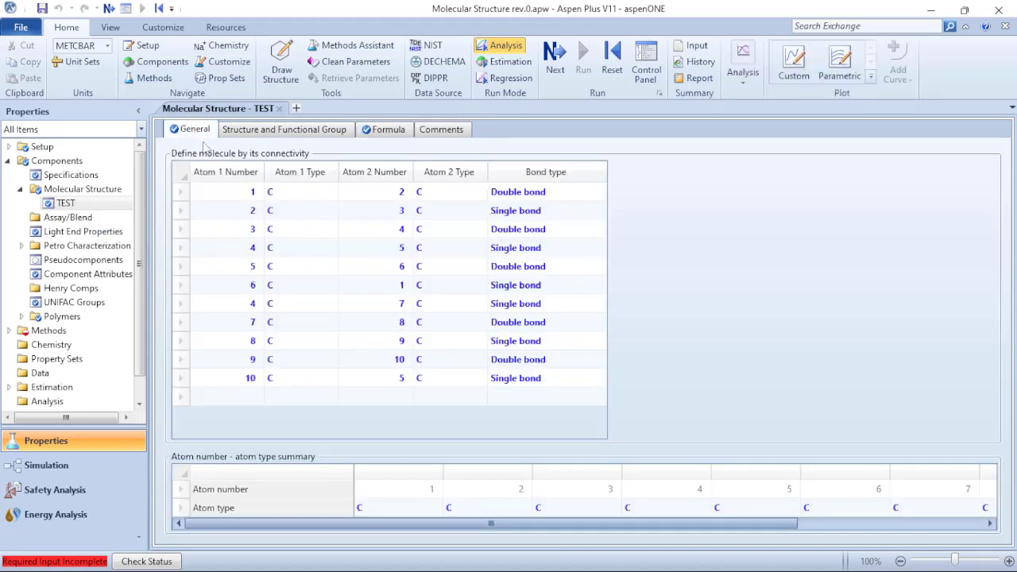
{"action": "mouse_move", "coordinate": [273, 196]}
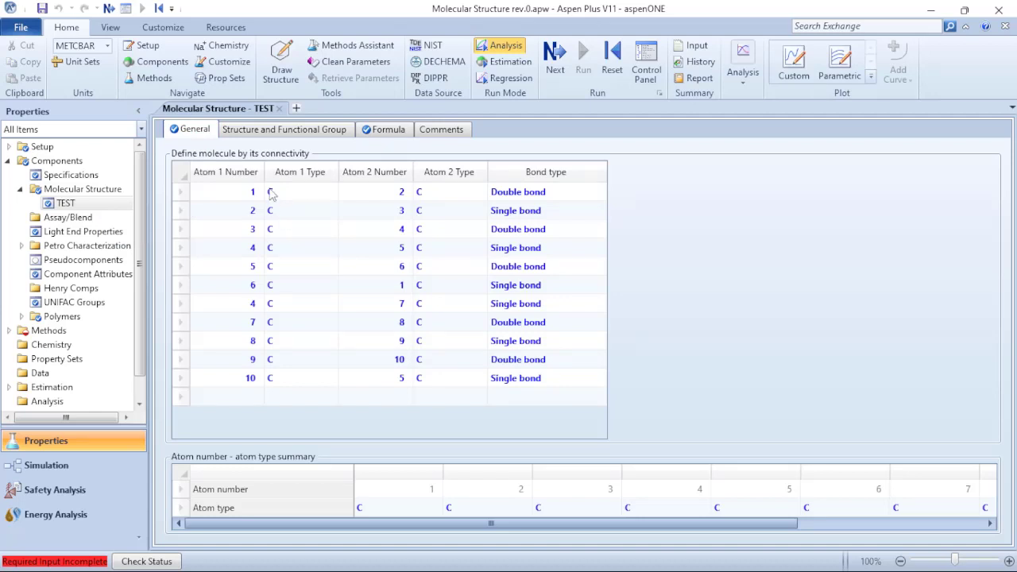
{"action": "mouse_move", "coordinate": [318, 223]}
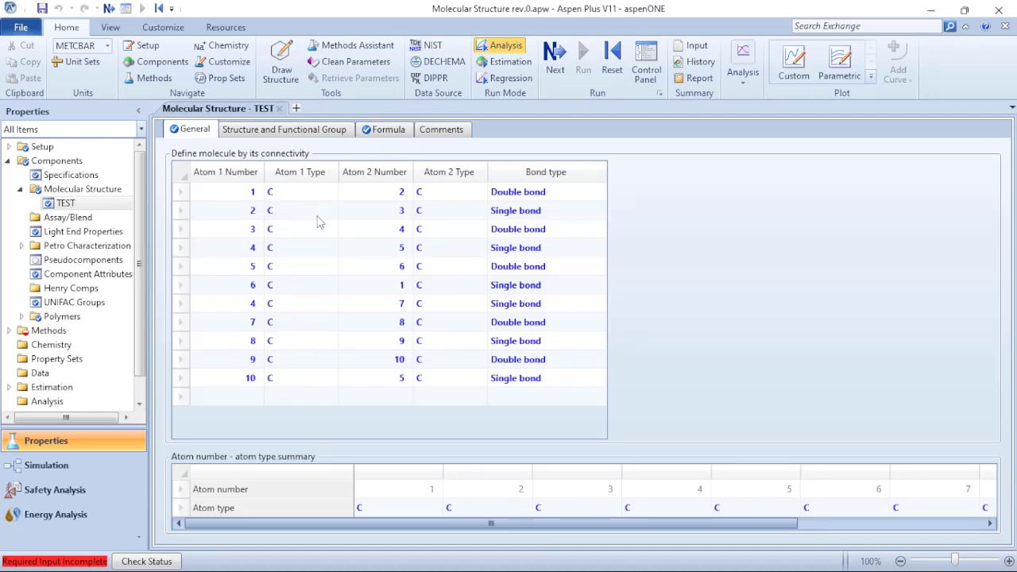
{"action": "mouse_move", "coordinate": [493, 348]}
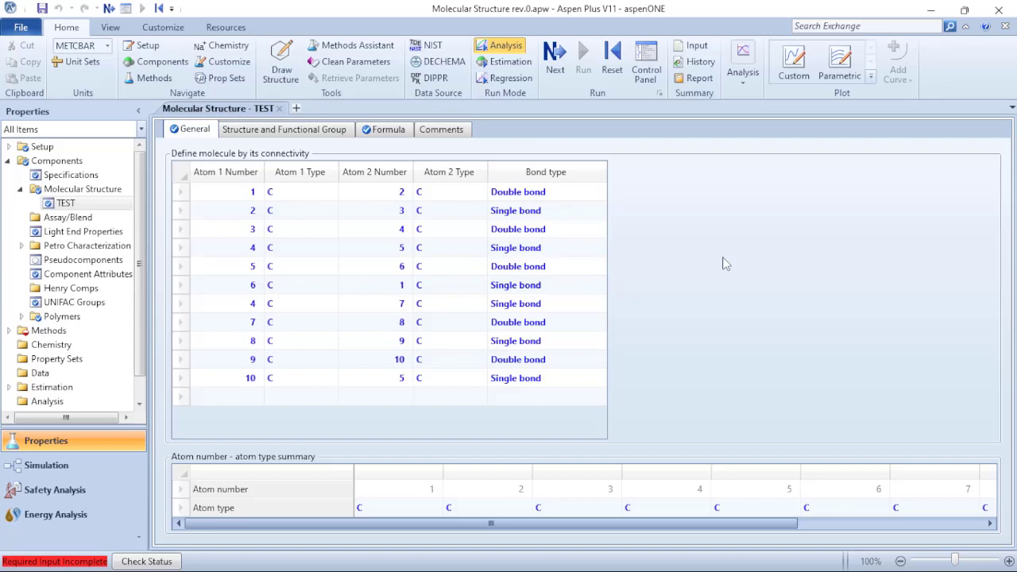
{"action": "left_click", "coordinate": [285, 129]}
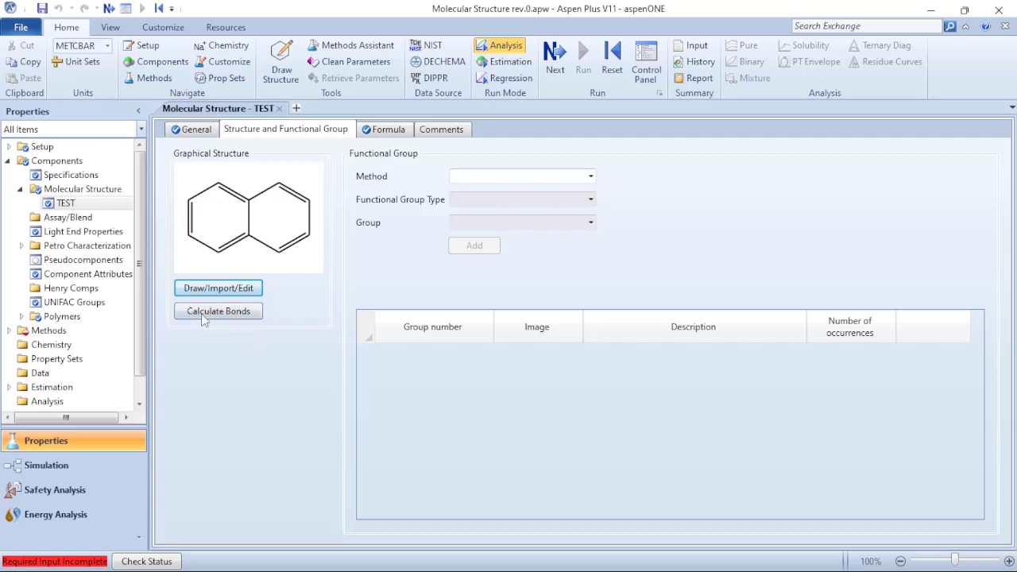
{"action": "mouse_move", "coordinate": [340, 254]}
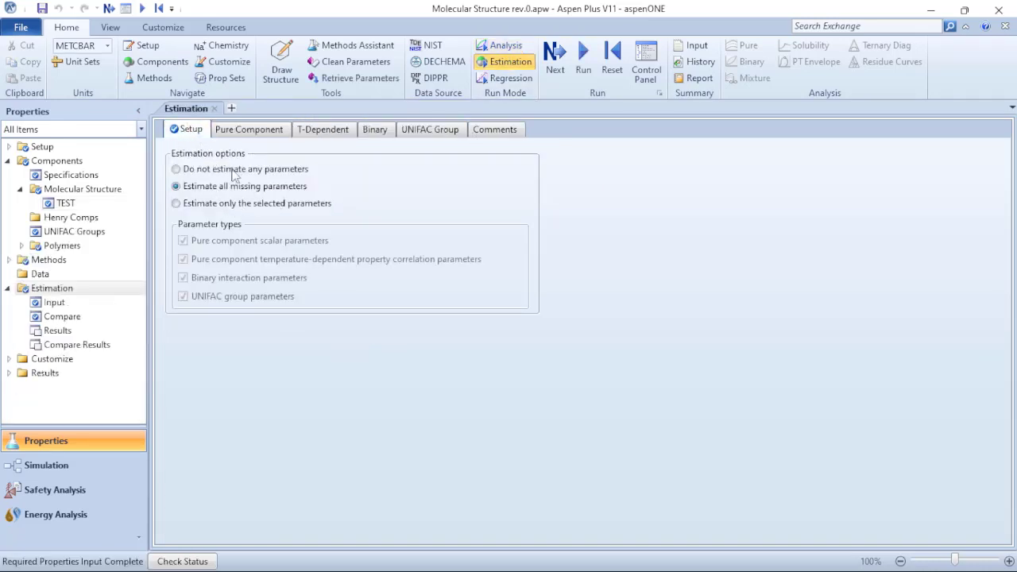
{"action": "mouse_move", "coordinate": [346, 211]}
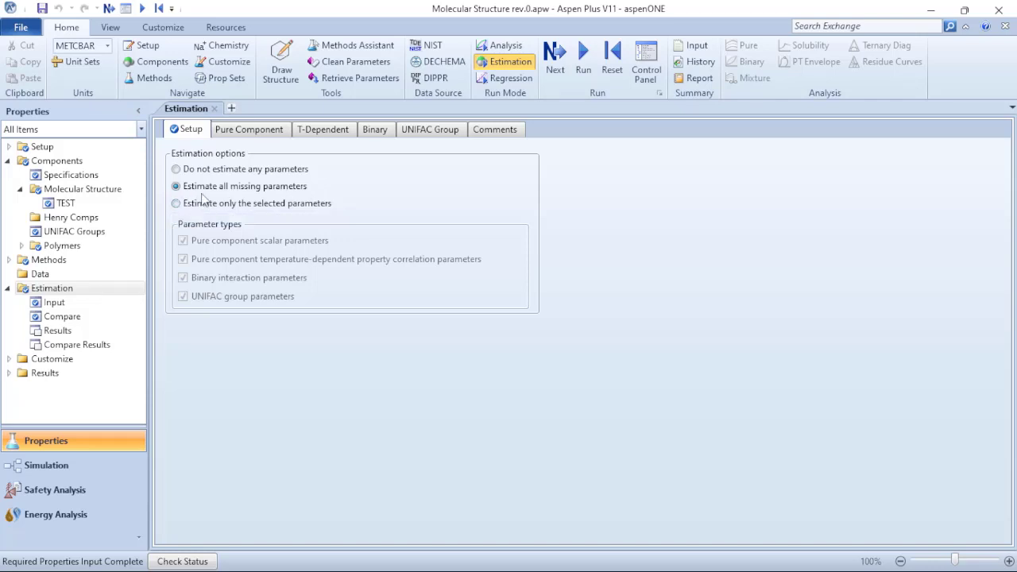
{"action": "mouse_move", "coordinate": [390, 197]}
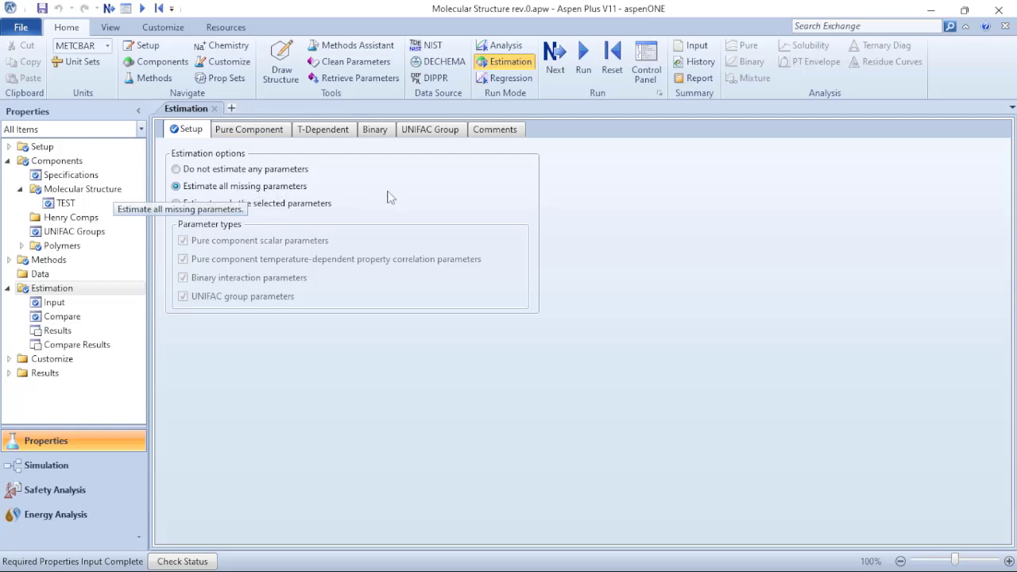
{"action": "mouse_move", "coordinate": [512, 204]}
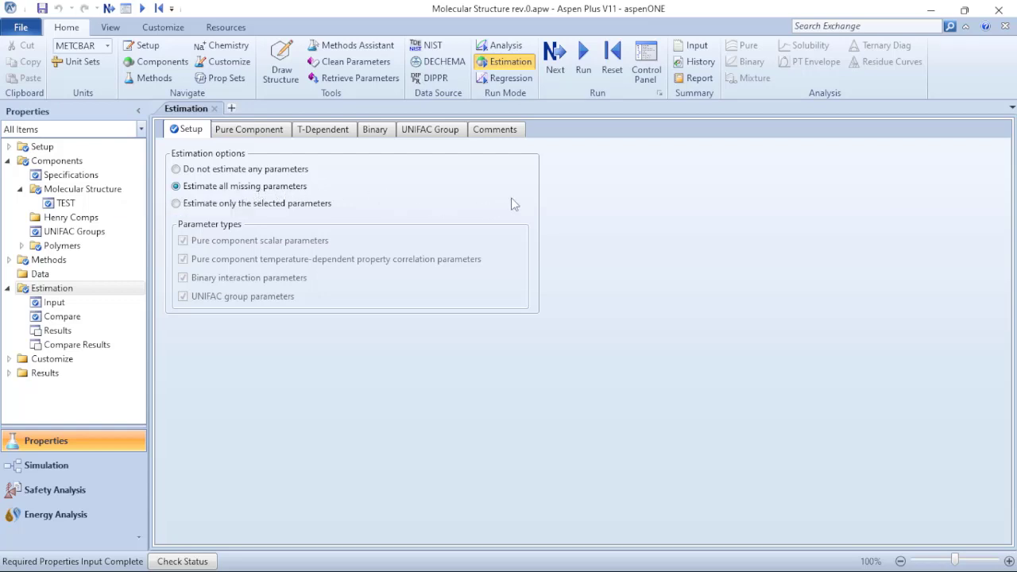
{"action": "mouse_move", "coordinate": [583, 60]}
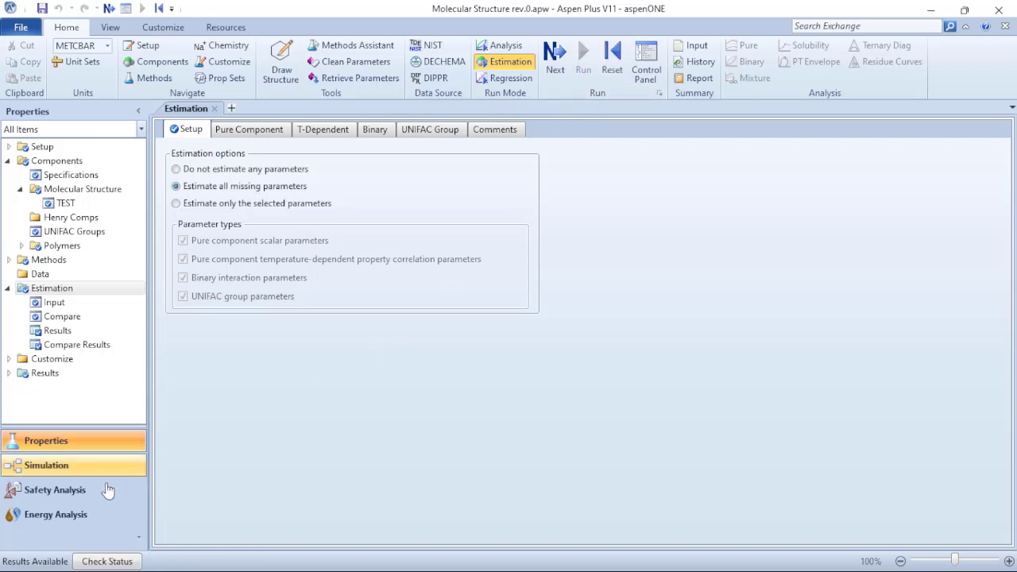
{"action": "mouse_move", "coordinate": [70, 546]}
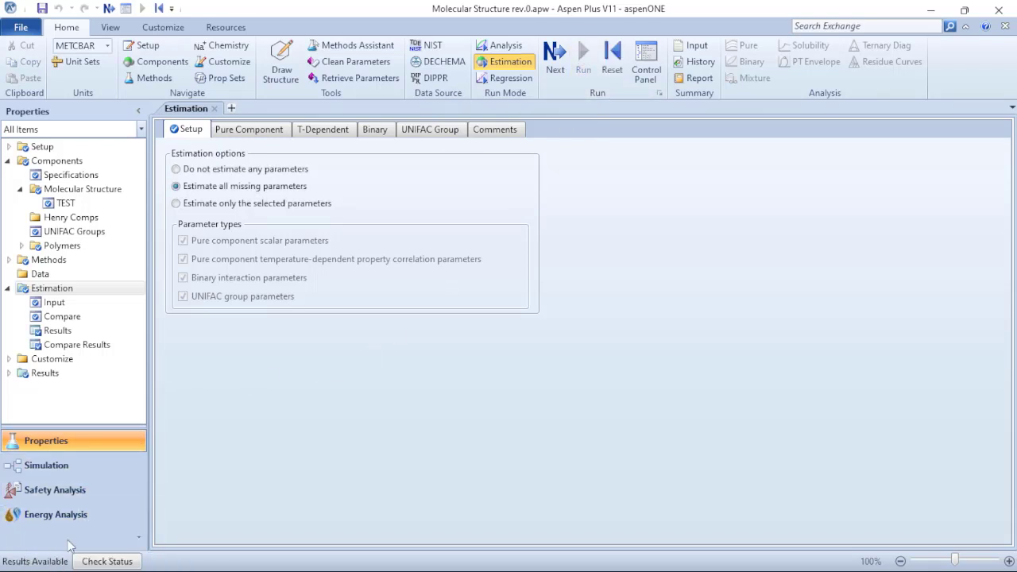
{"action": "mouse_move", "coordinate": [263, 479]}
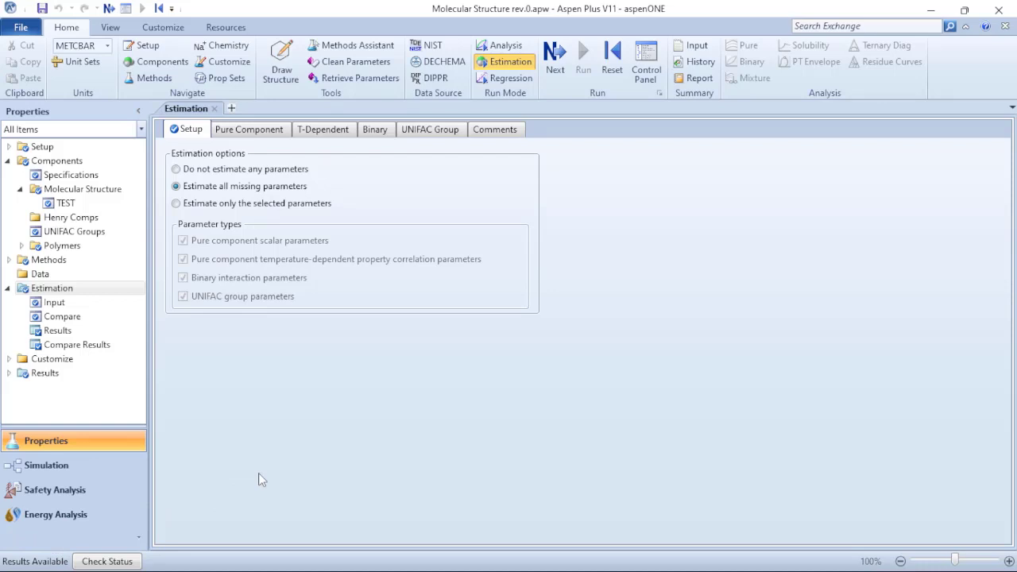
{"action": "mouse_move", "coordinate": [290, 446]}
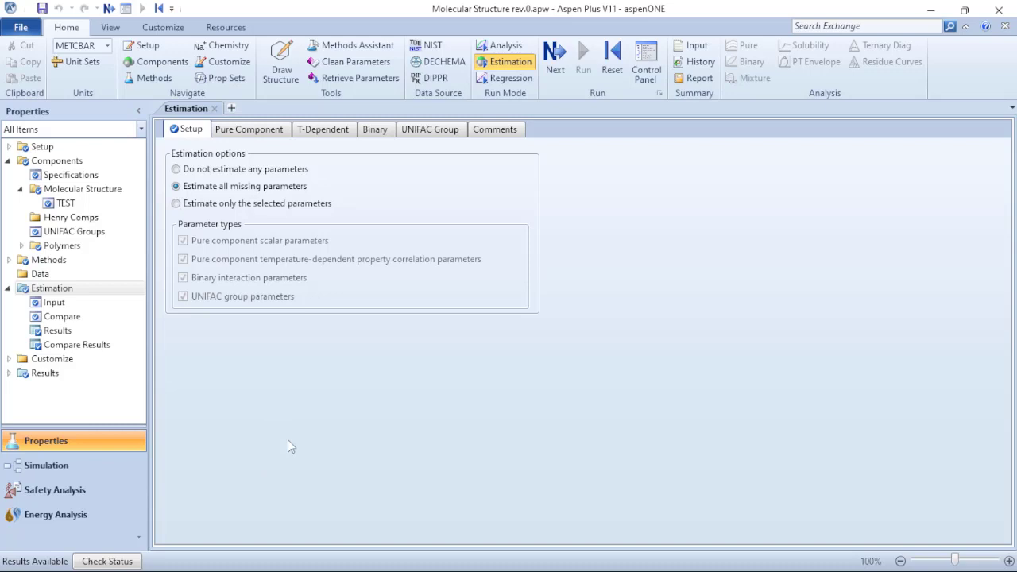
{"action": "mouse_move", "coordinate": [262, 433]}
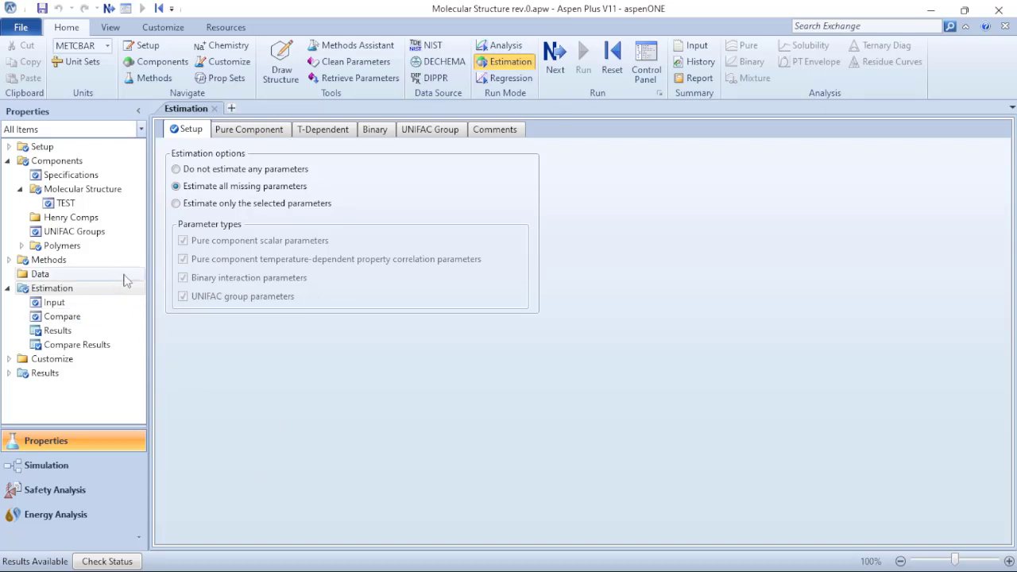
{"action": "mouse_move", "coordinate": [333, 241]}
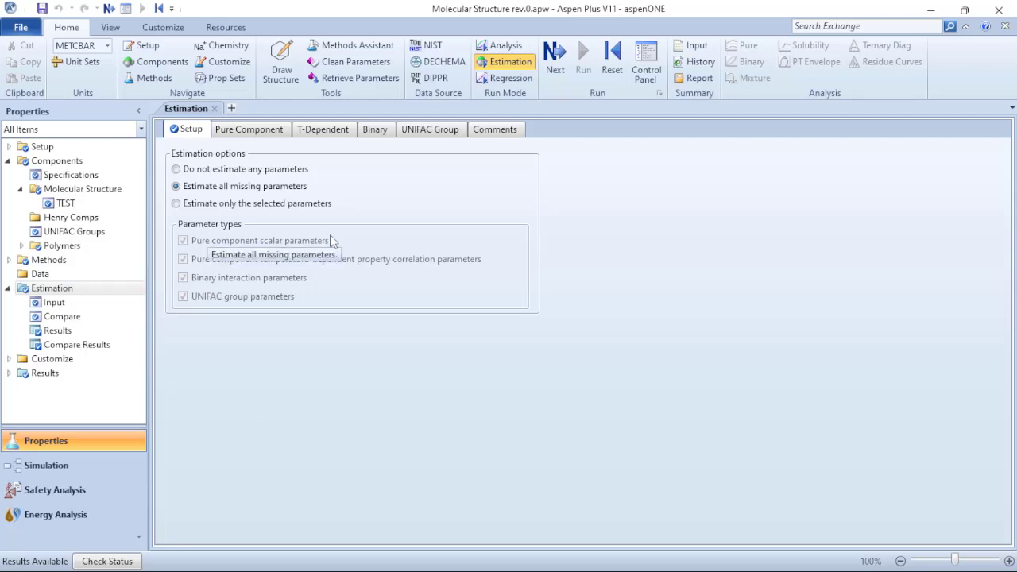
{"action": "mouse_move", "coordinate": [135, 197]}
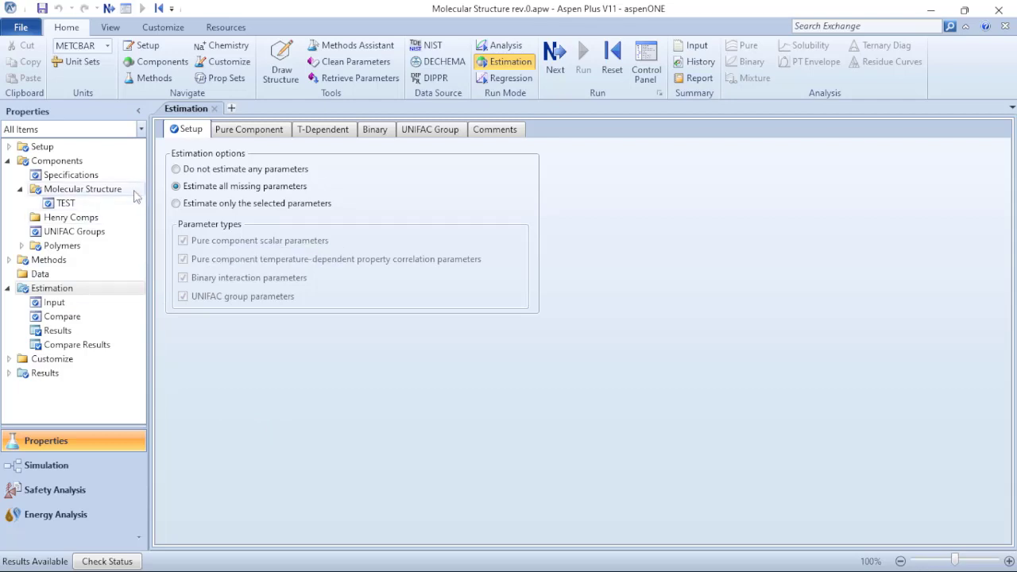
Step: Go back to Components > Specifications, where TEST is listed as conventional
{"action": "left_click", "coordinate": [71, 175]}
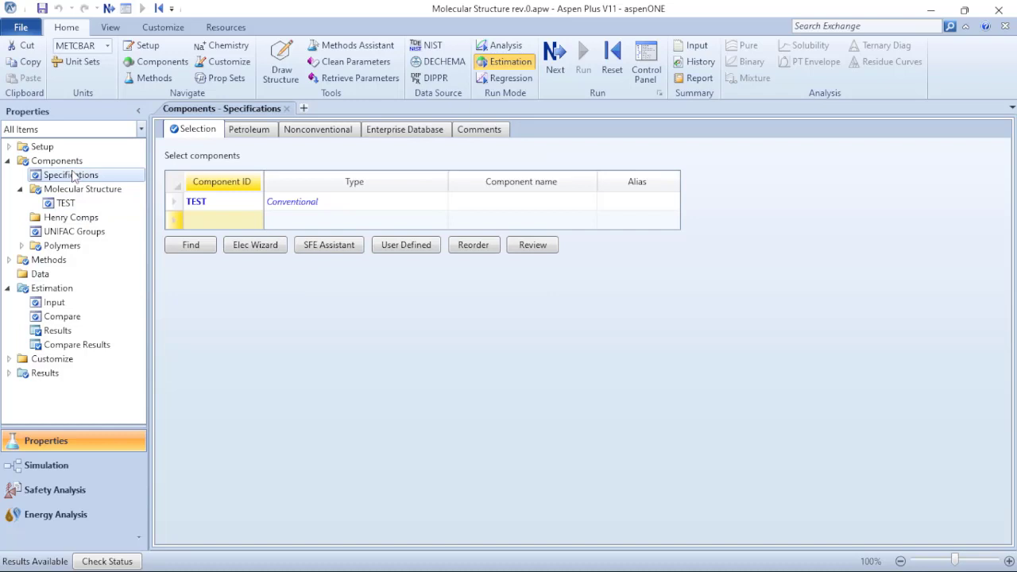
{"action": "mouse_move", "coordinate": [266, 153]}
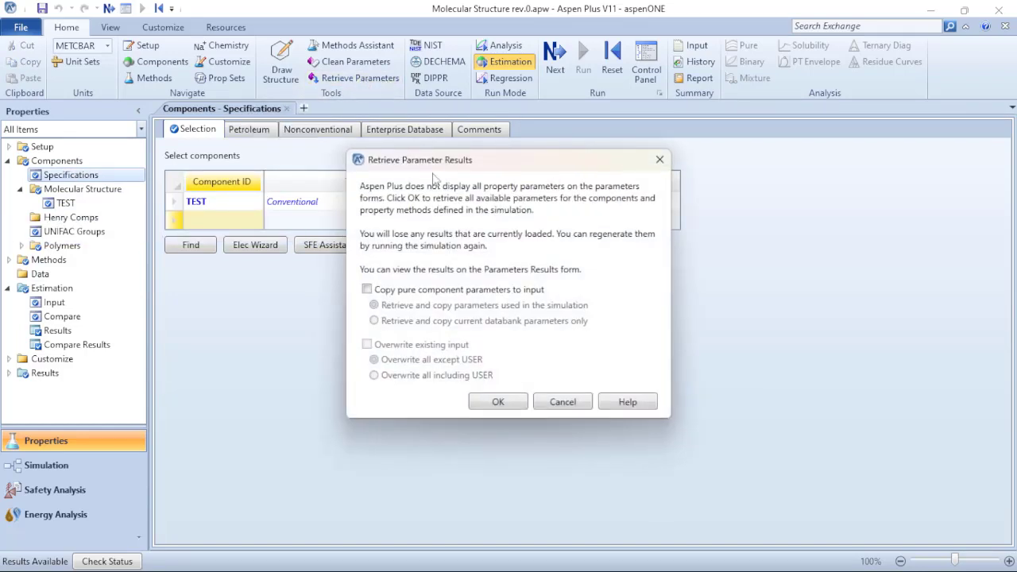
{"action": "mouse_move", "coordinate": [580, 255]}
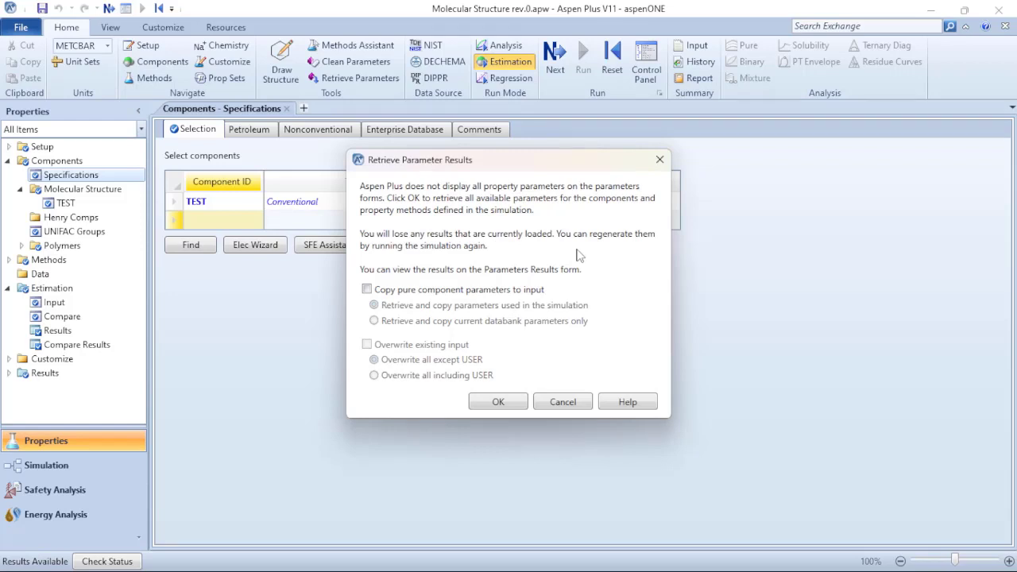
{"action": "mouse_move", "coordinate": [389, 296]}
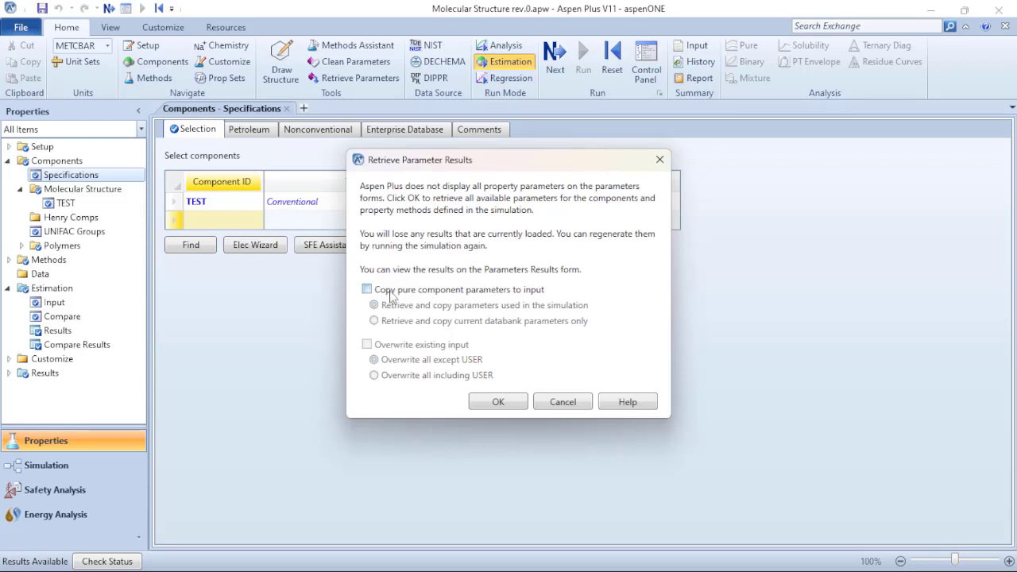
{"action": "mouse_move", "coordinate": [471, 295]}
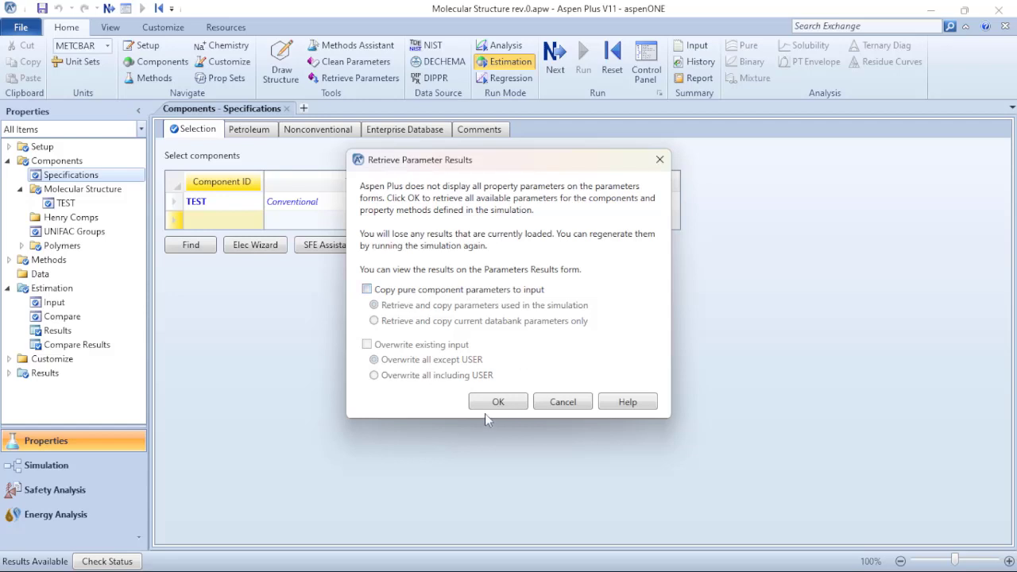
Step: Confirm retrieving all available parameters and choose Yes to view the results
{"action": "left_click", "coordinate": [498, 401]}
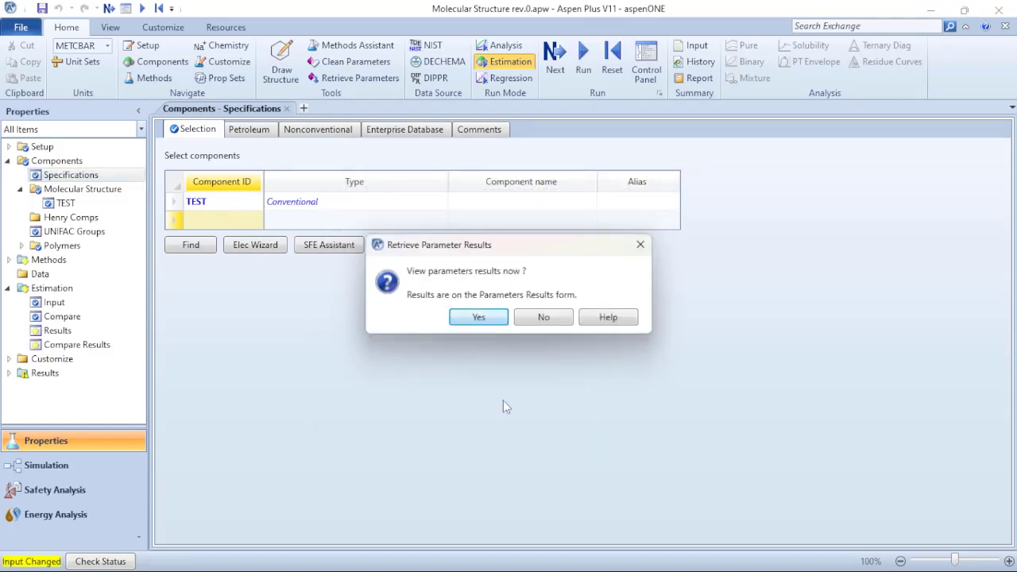
{"action": "mouse_move", "coordinate": [513, 357]}
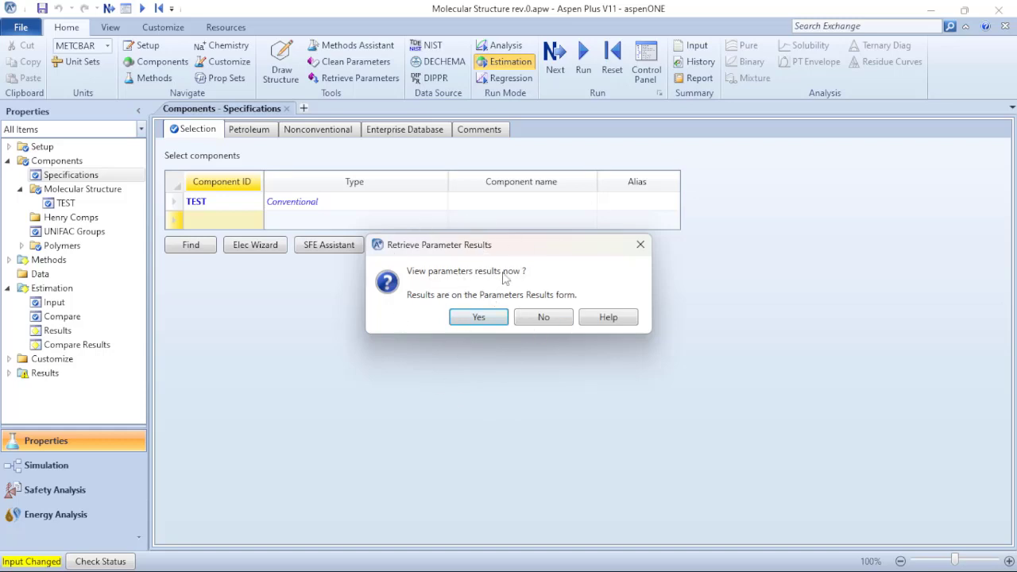
{"action": "left_click", "coordinate": [479, 317]}
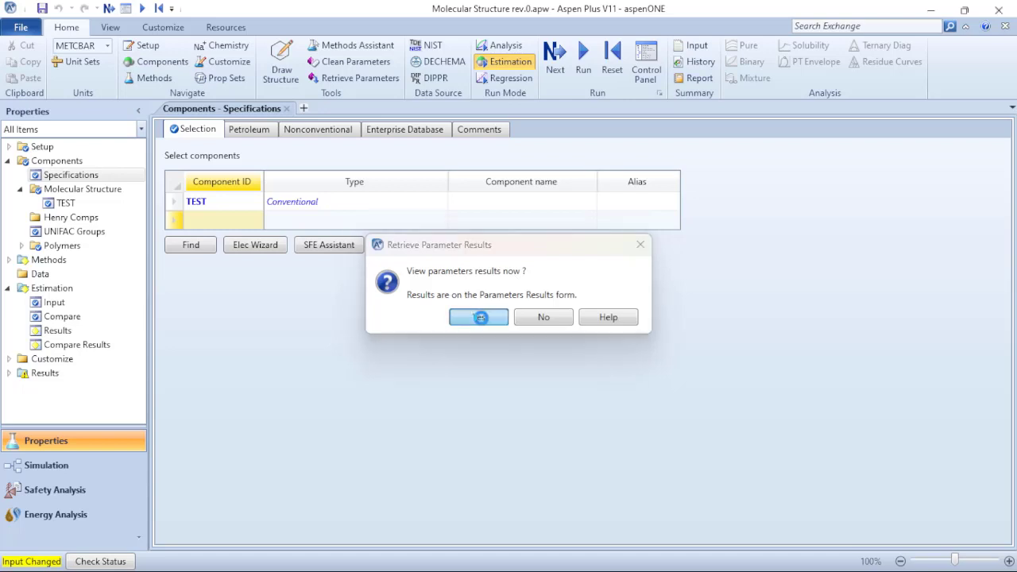
Step: Review TEST's scalar parameters (MW 128.174, Tb 200.71 C, Tc 438.32 C), then close the results
{"action": "left_click", "coordinate": [479, 317]}
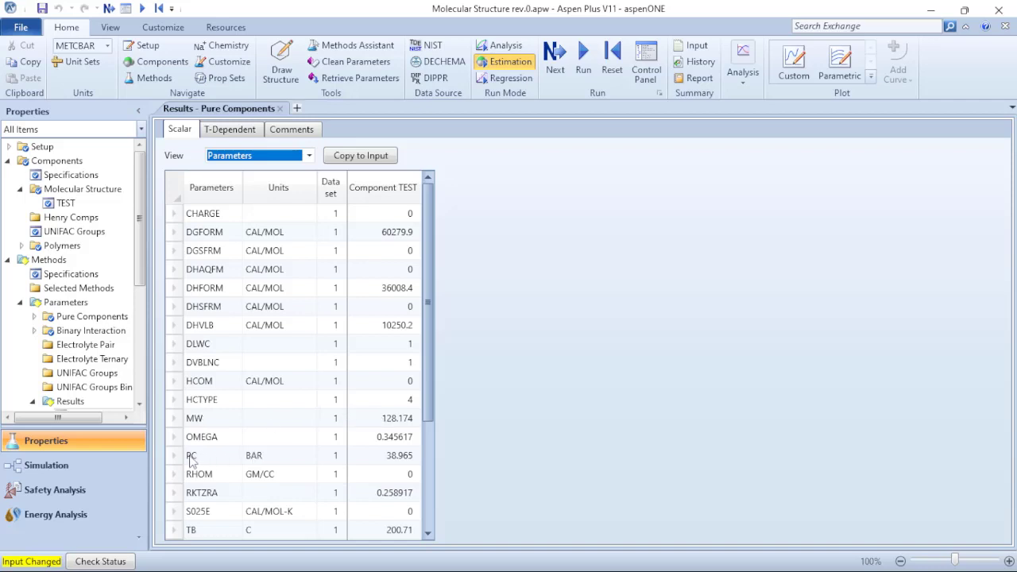
{"action": "scroll", "scroll_direction": "down", "scroll_amount": 3}
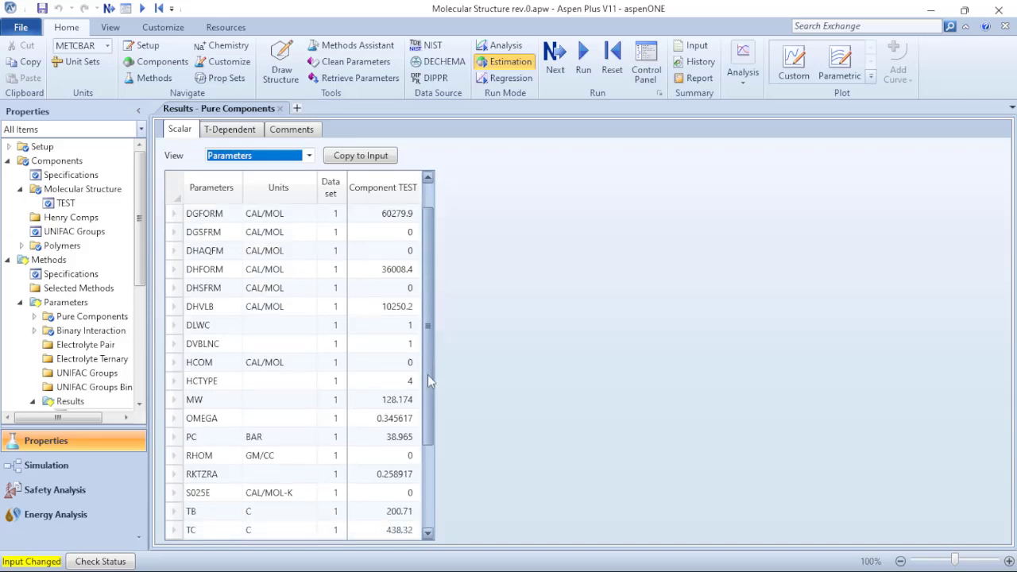
{"action": "scroll", "scroll_direction": "down", "scroll_amount": 3}
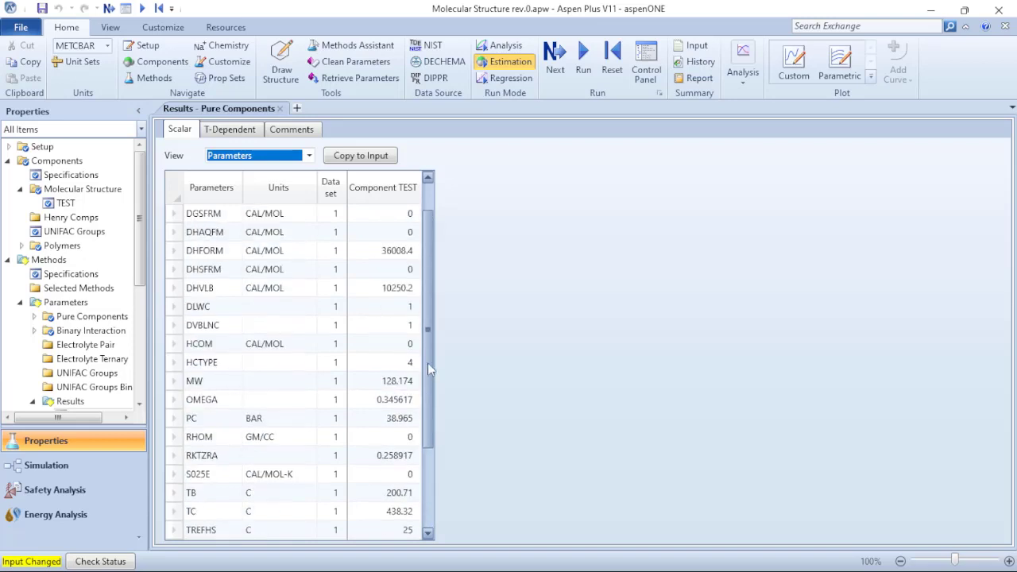
{"action": "scroll", "scroll_direction": "up", "scroll_amount": 3}
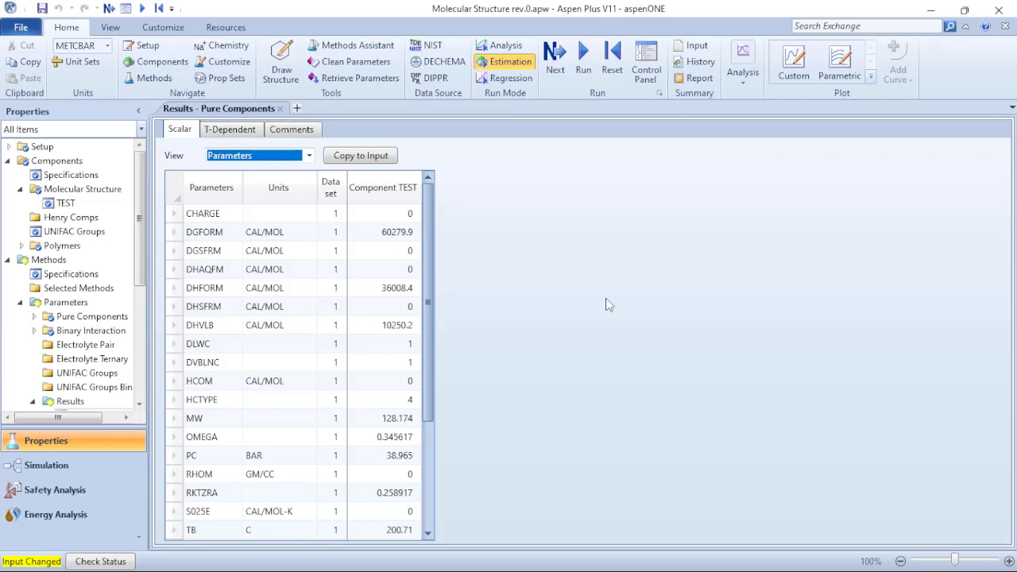
{"action": "left_click", "coordinate": [71, 174]}
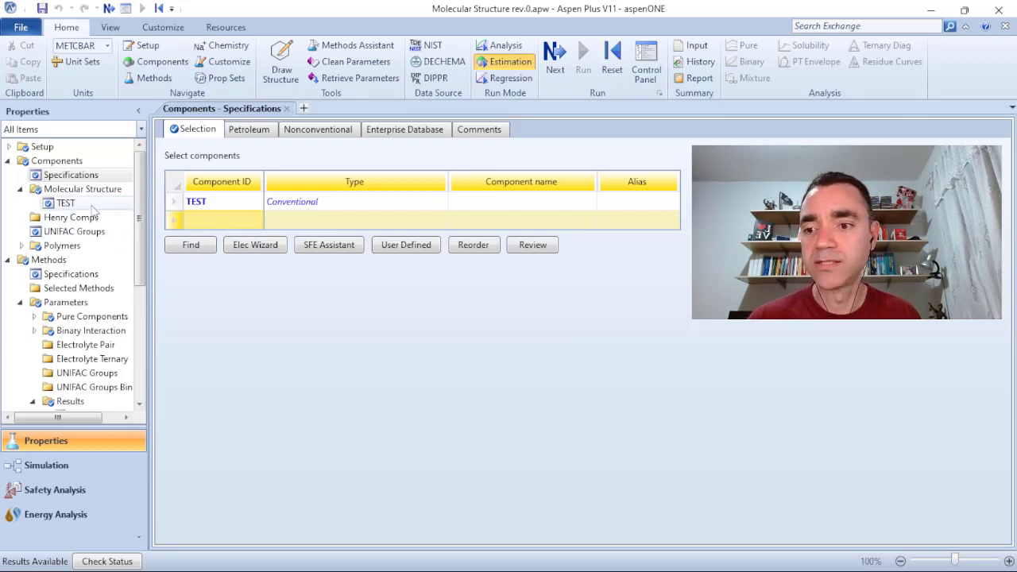
{"action": "mouse_move", "coordinate": [731, 427]}
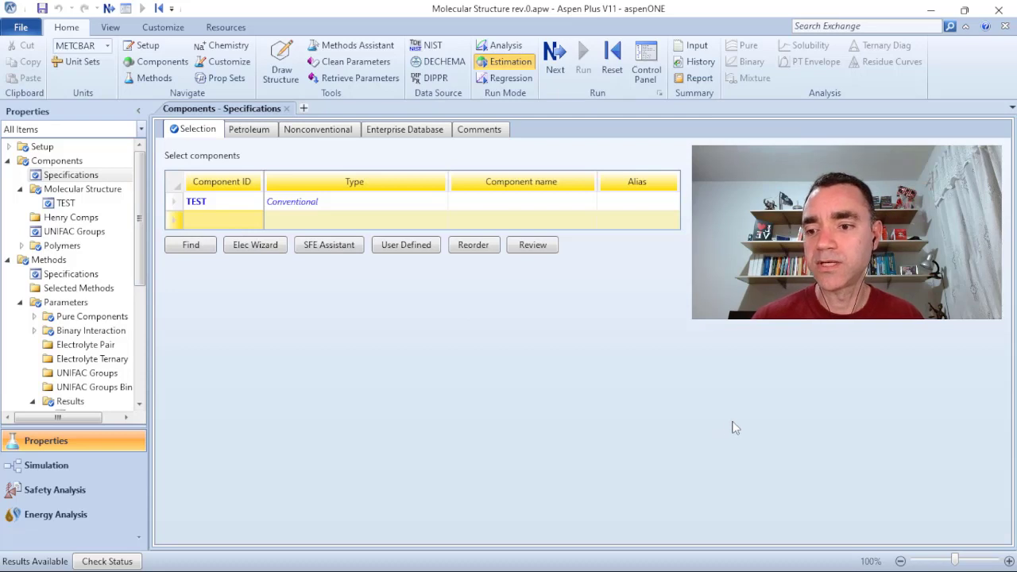
{"action": "mouse_move", "coordinate": [588, 441]}
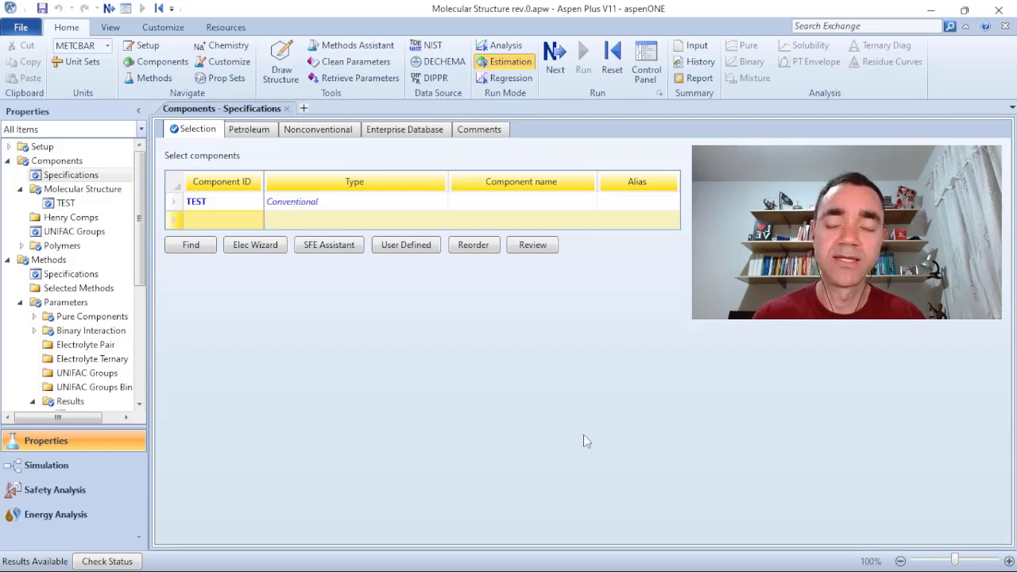